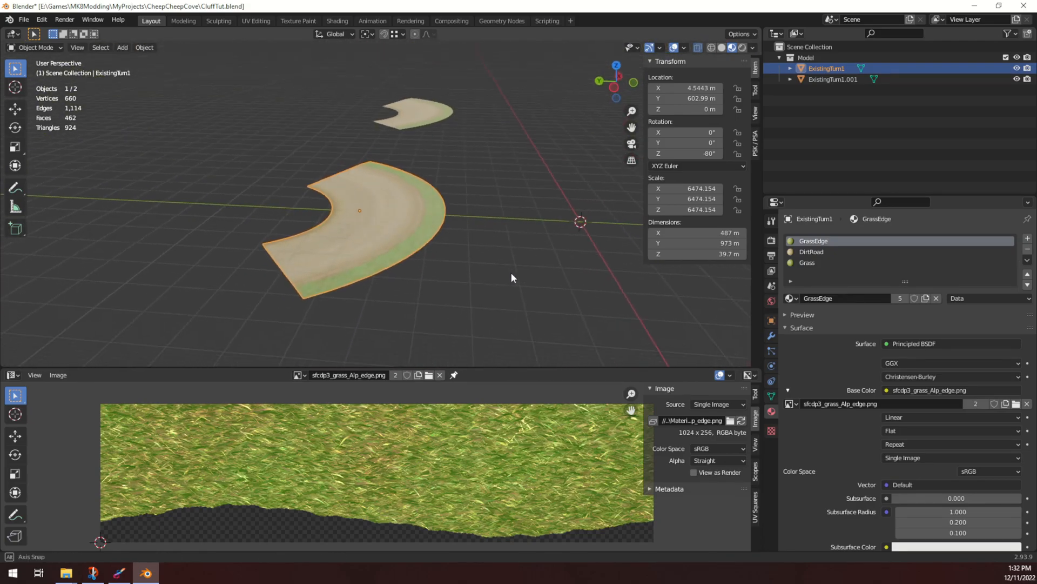
- Orbit around the curved road piece to study its outer edge from low and high angles
{"action": "left_click_drag", "start_coordinate": [510, 277], "coordinate": [397, 262]}
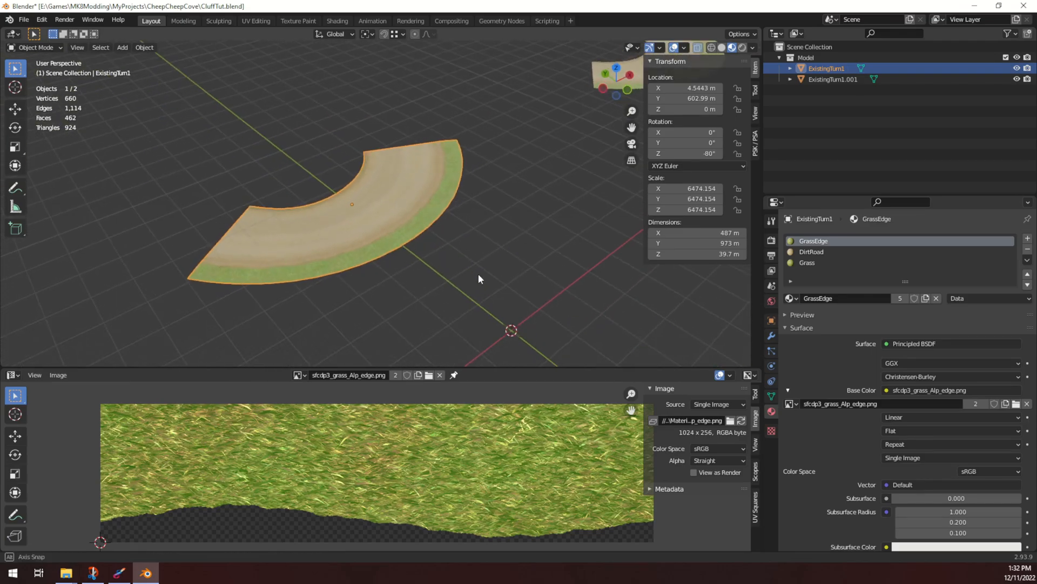
{"action": "left_click_drag", "start_coordinate": [480, 279], "coordinate": [504, 293]}
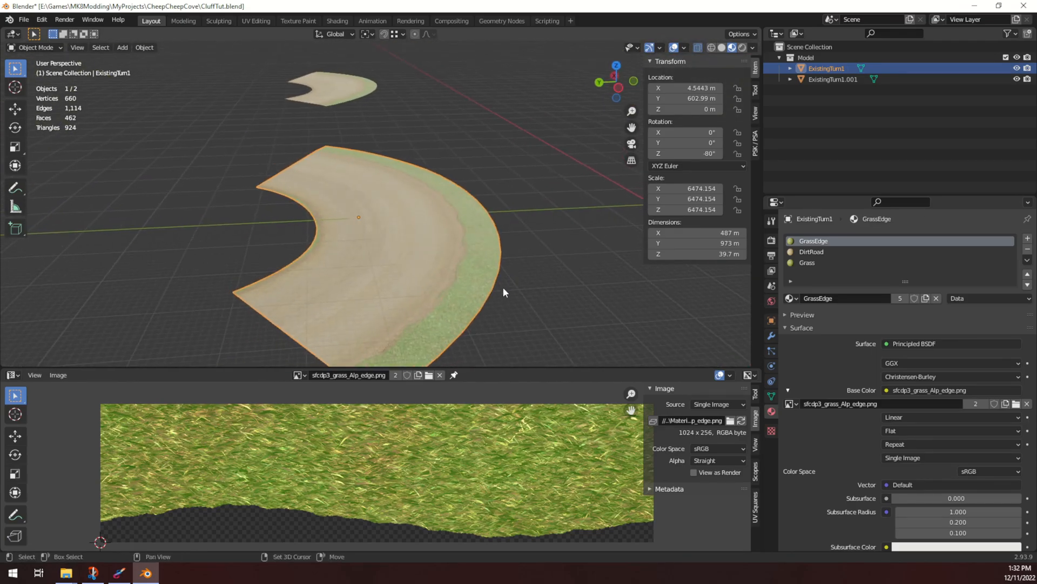
{"action": "left_click_drag", "start_coordinate": [503, 291], "coordinate": [450, 175]}
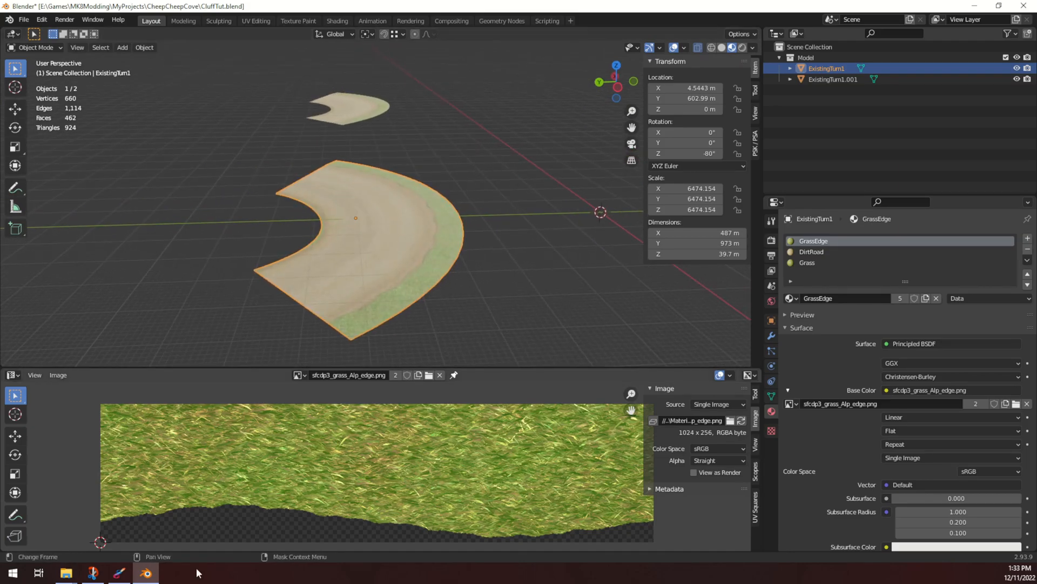
{"action": "right_click", "coordinate": [118, 573]}
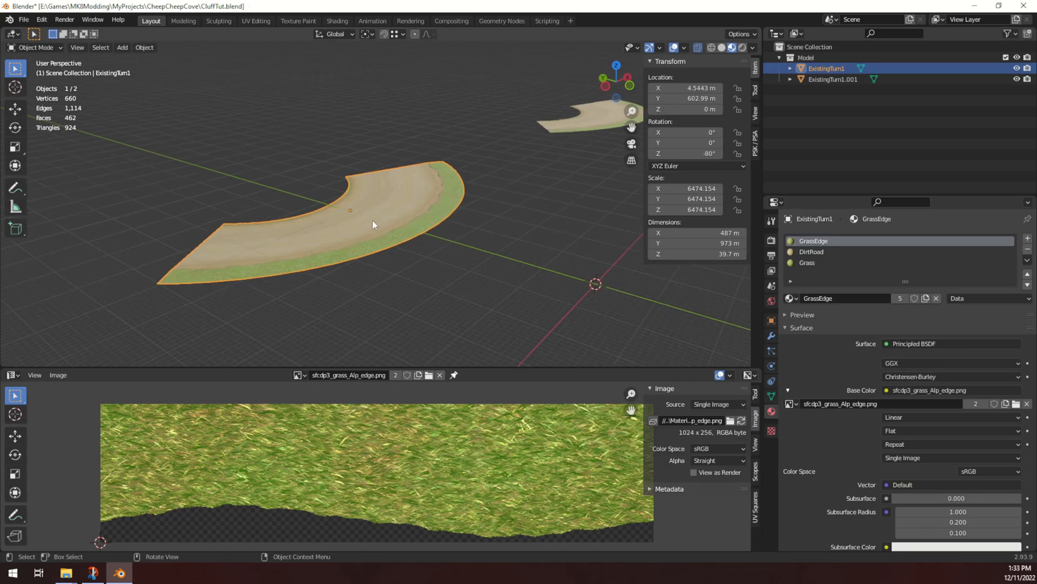
{"action": "left_click_drag", "start_coordinate": [374, 225], "coordinate": [509, 289]}
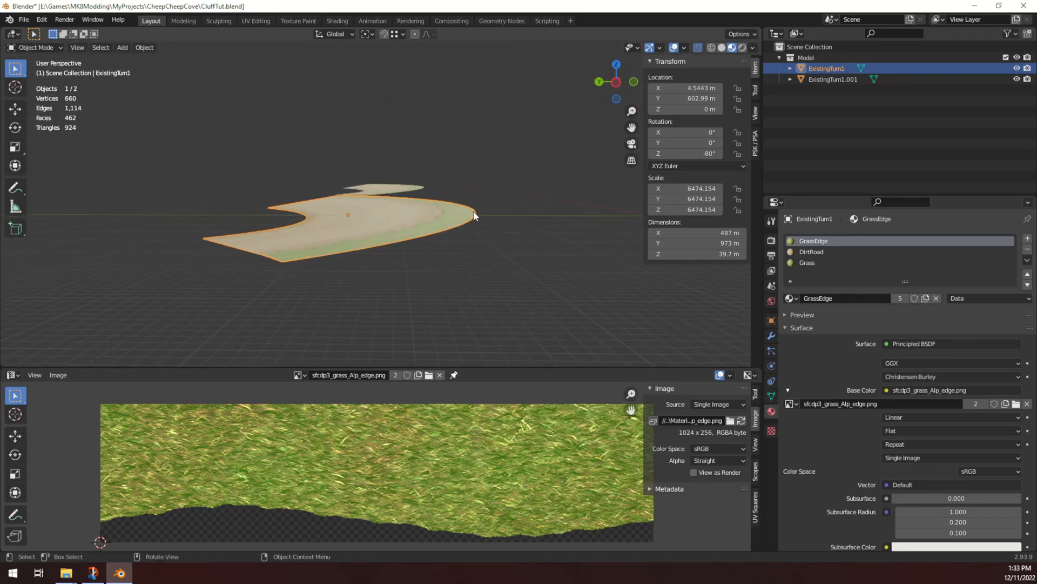
{"action": "mouse_move", "coordinate": [401, 194]}
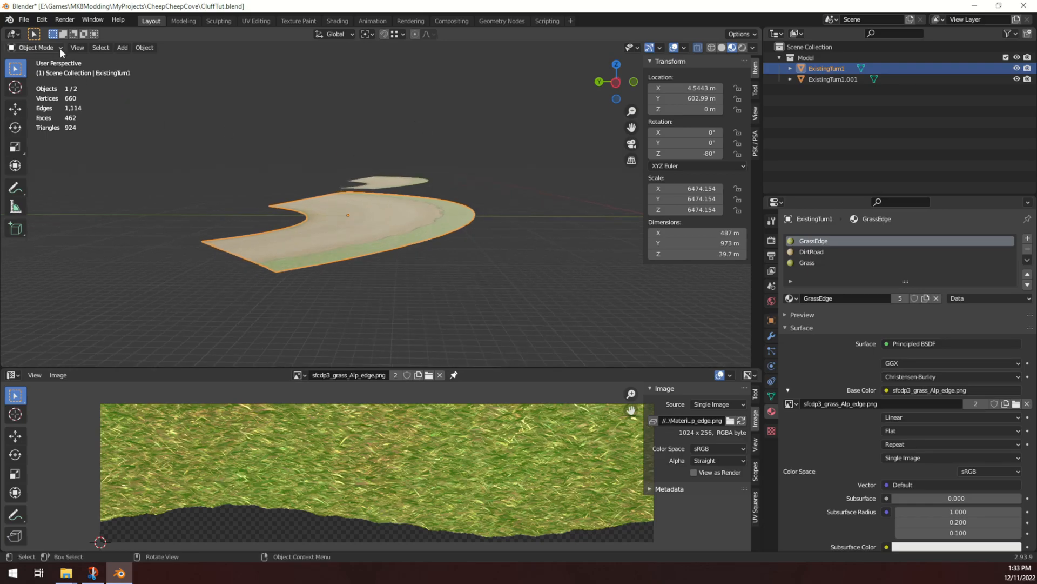
- Extrude a test wall from the outer edge, undo it, then duplicate the piece as ExistingTurn1.002
{"action": "key", "text": "Tab"}
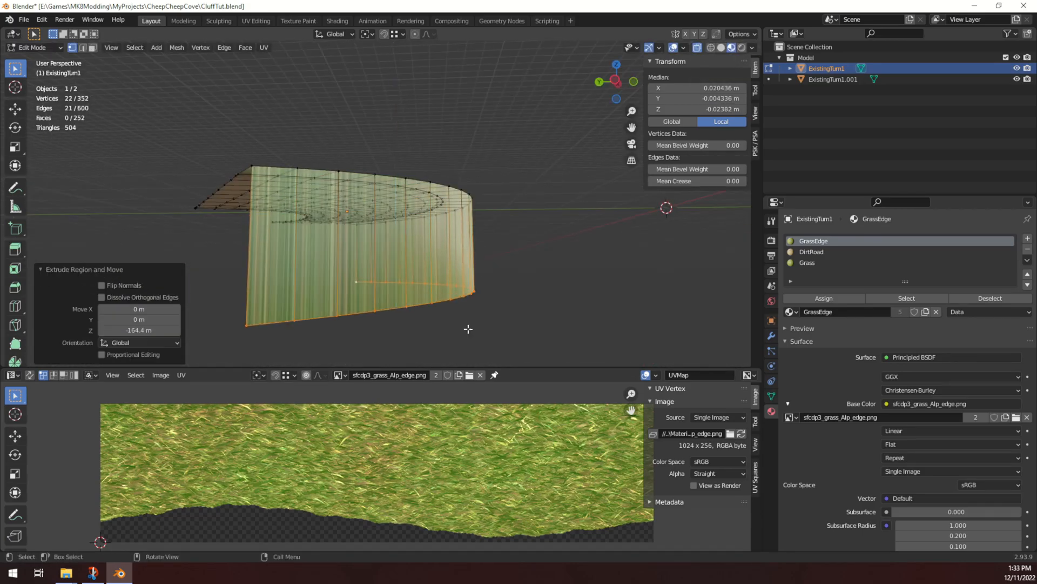
{"action": "key", "text": "Tab"}
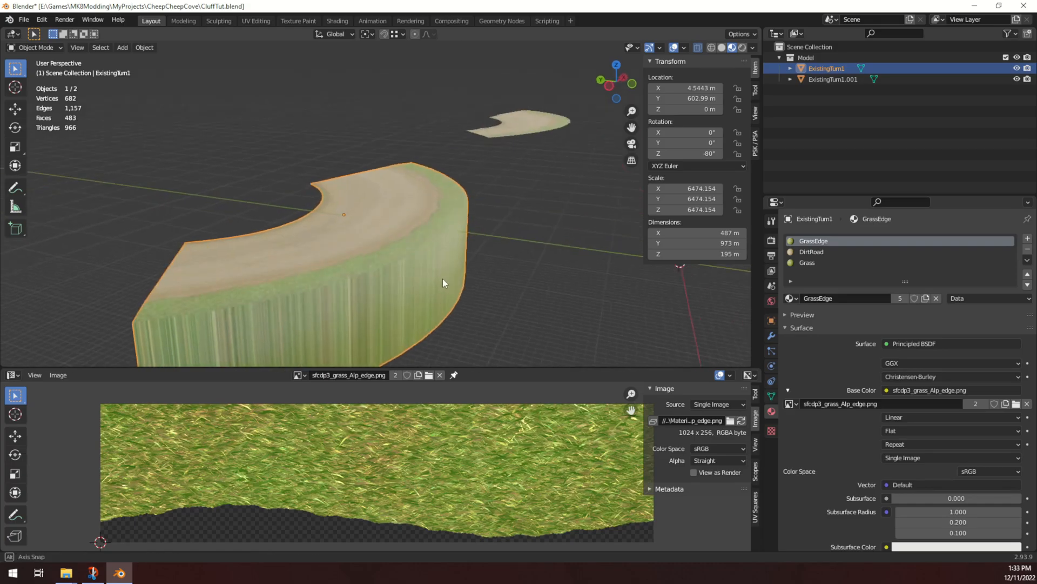
{"action": "key", "text": "Tab"}
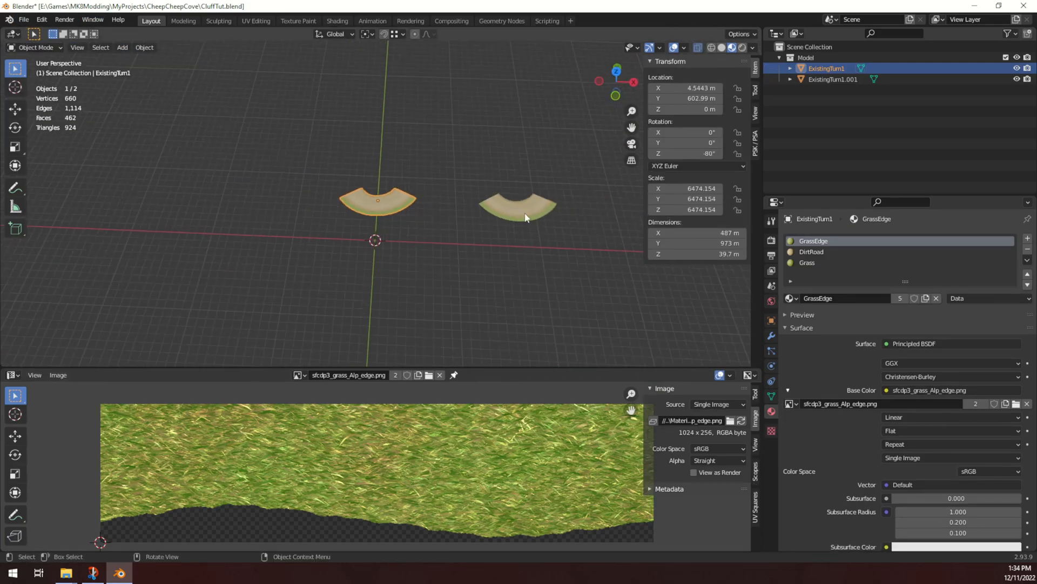
{"action": "key", "text": "shift+d"}
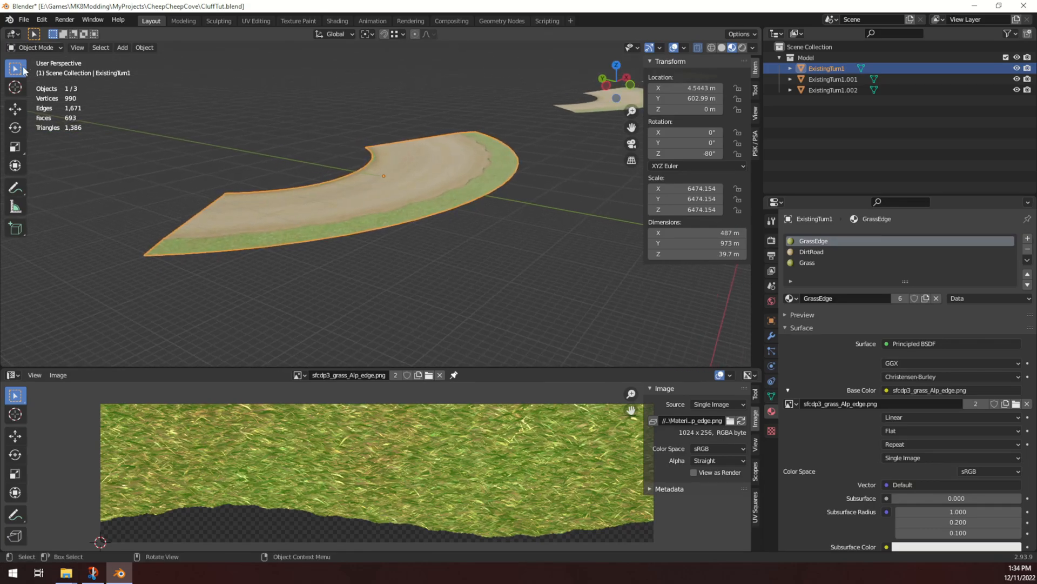
- Extrude the grassy outer edge down into a tall cliff wall with a rounded lip
{"action": "key", "text": "Tab"}
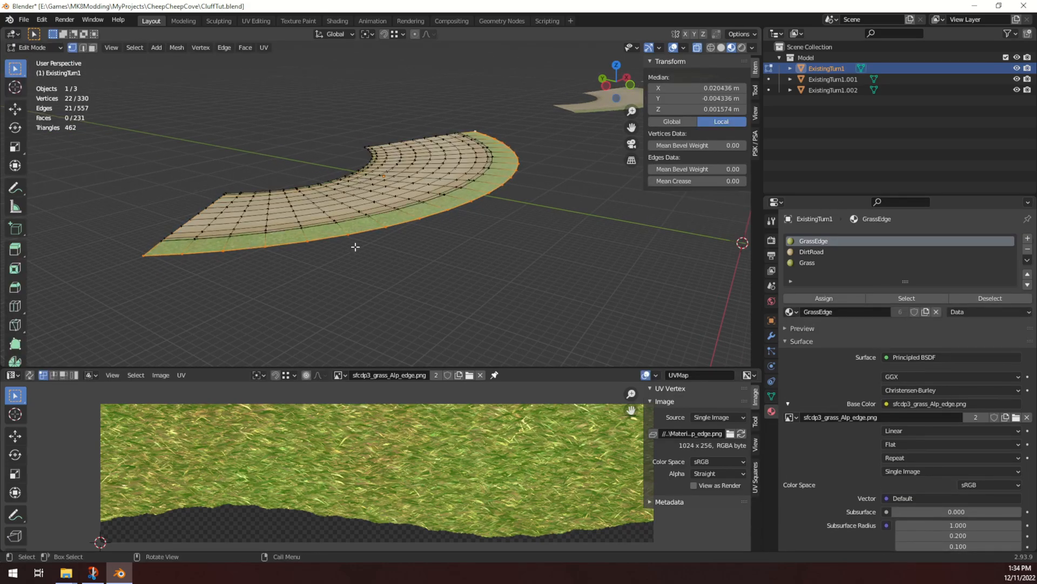
{"action": "left_click_drag", "start_coordinate": [363, 232], "coordinate": [331, 251]}
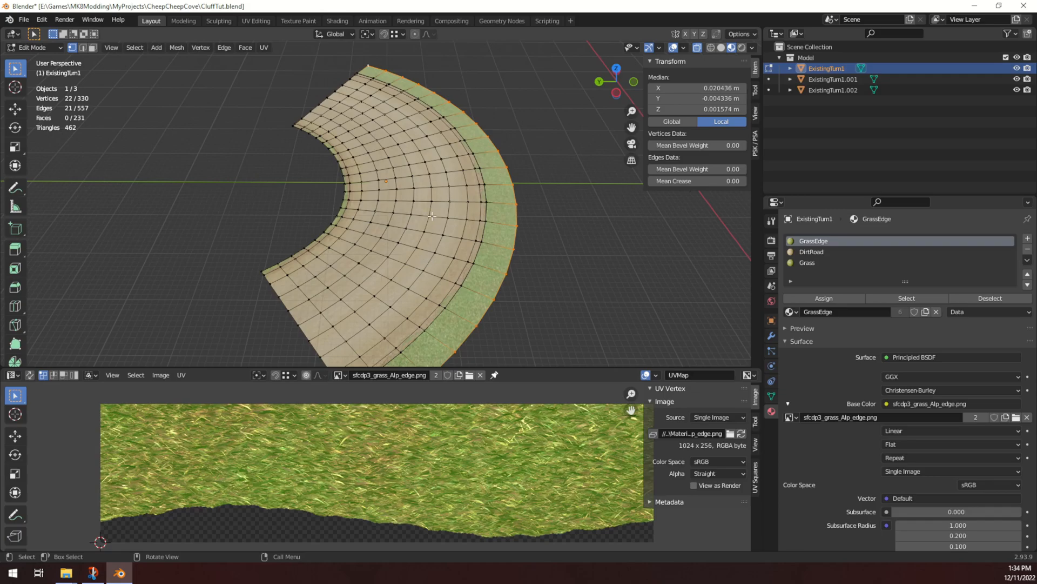
{"action": "mouse_move", "coordinate": [536, 252]}
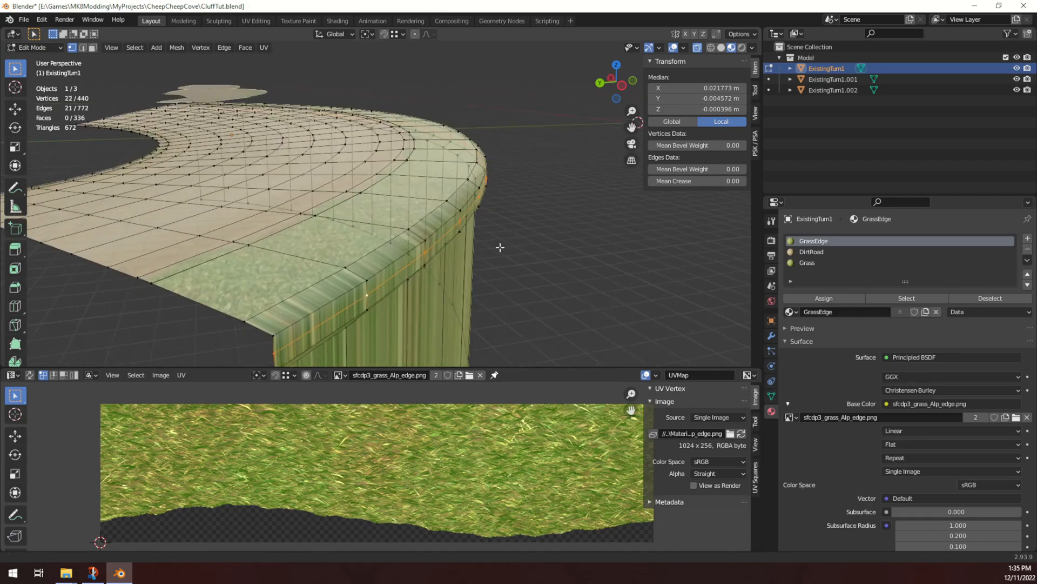
{"action": "key", "text": "g"}
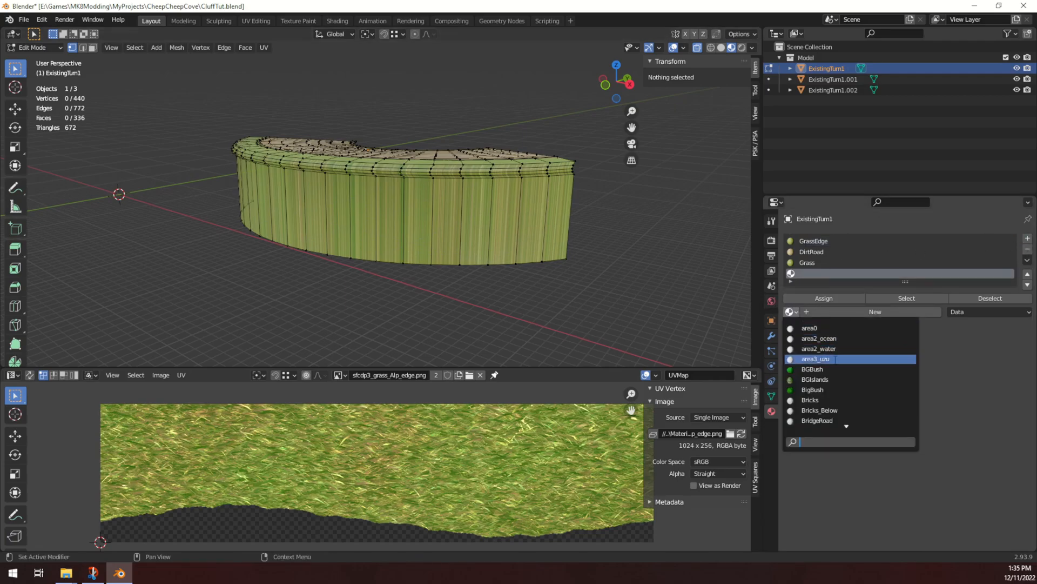
- Assign the Cliff material to the band of wall faces and unwrap them onto the rock texture
{"action": "type", "text": "cliff"}
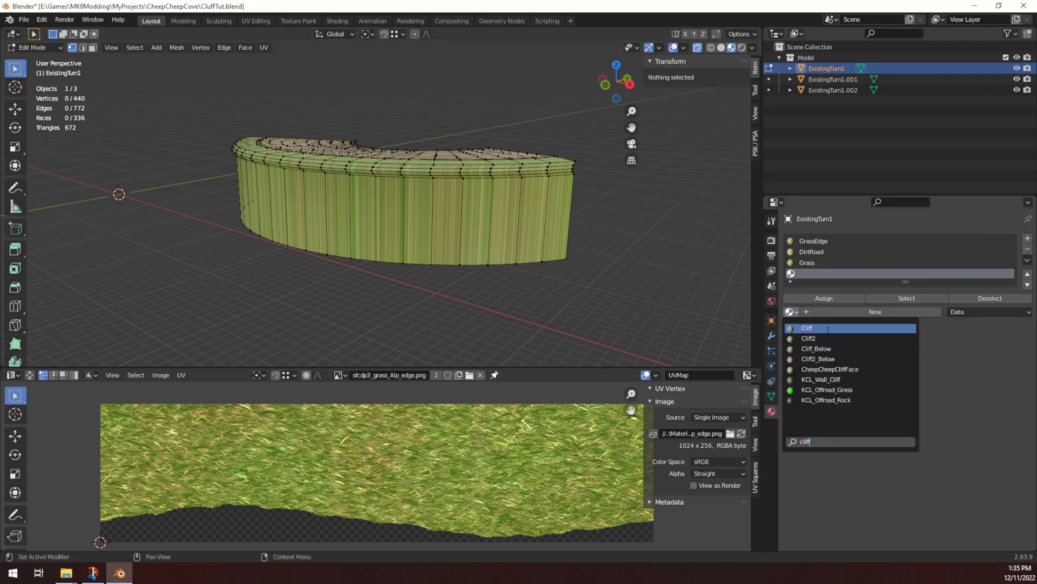
{"action": "left_click", "coordinate": [807, 328]}
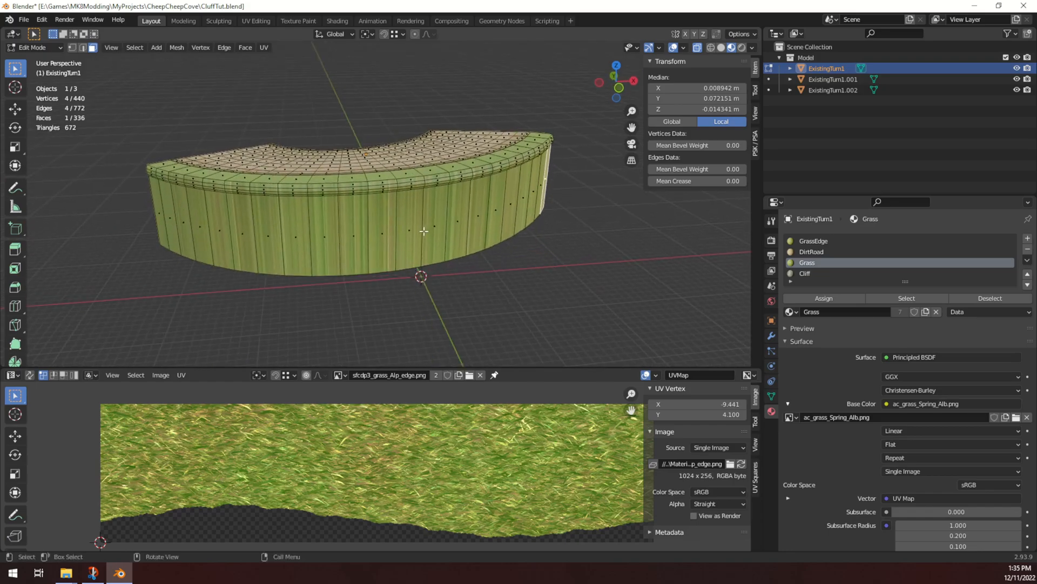
{"action": "left_click", "coordinate": [232, 268]}
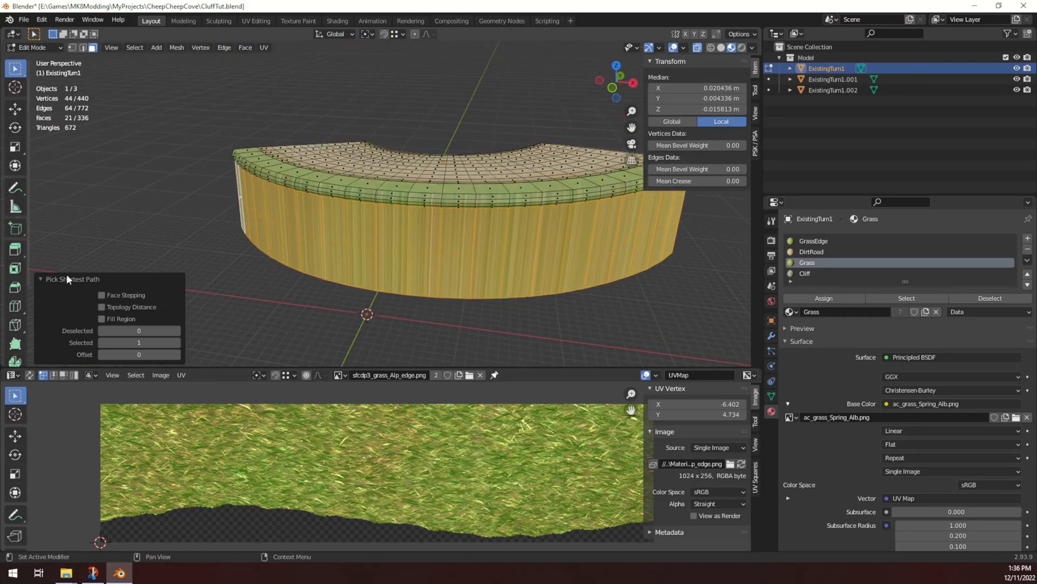
{"action": "left_click", "coordinate": [805, 274]}
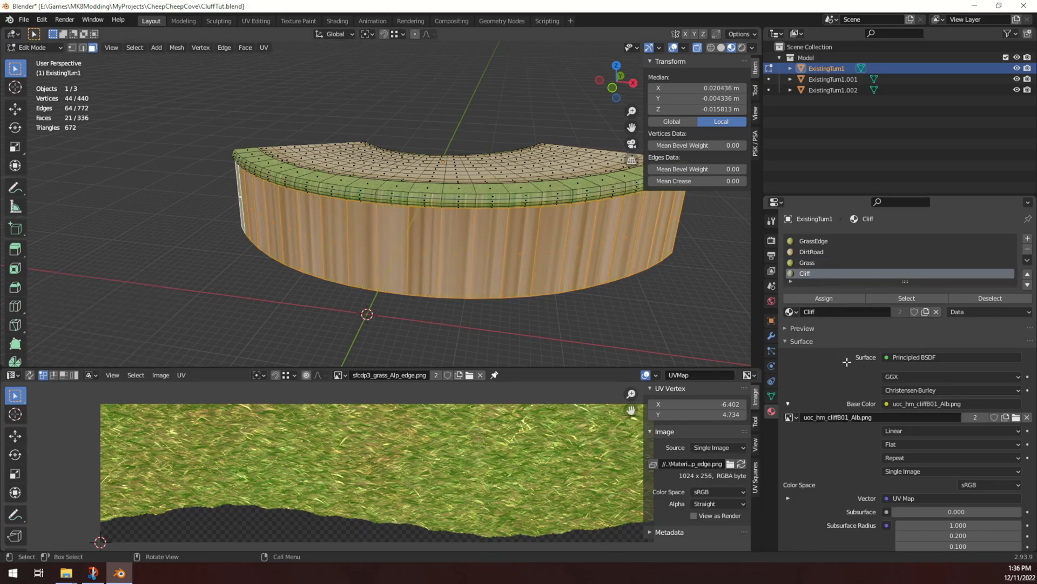
{"action": "left_click", "coordinate": [263, 47]}
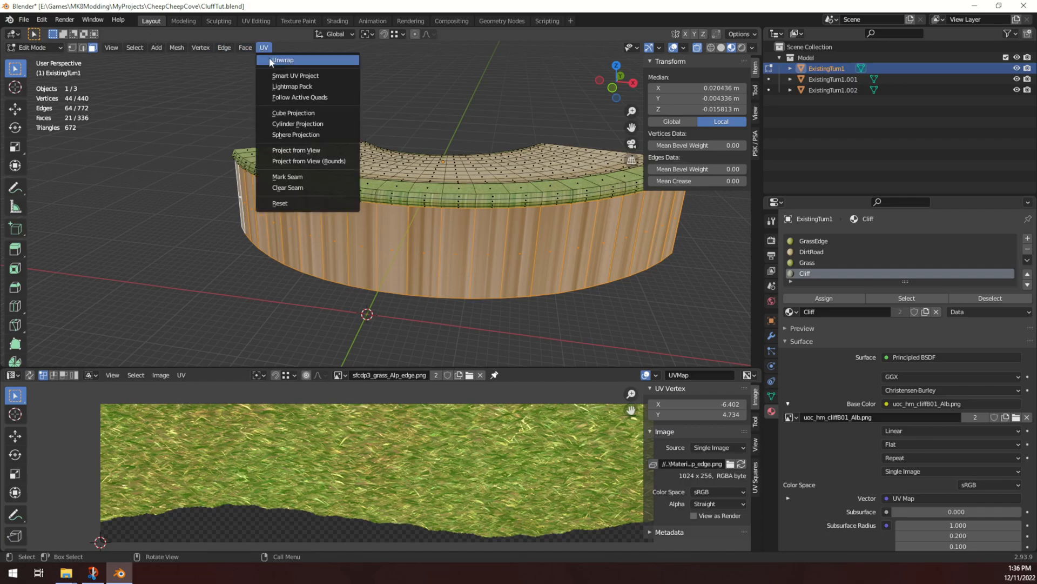
{"action": "left_click", "coordinate": [282, 59]}
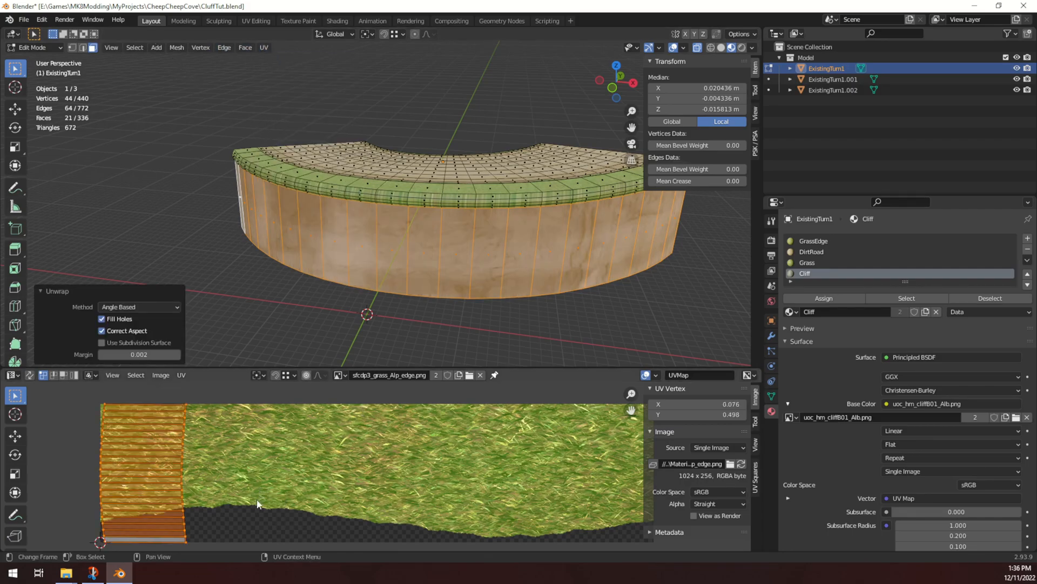
- Re-unwrap and rescale the lip face band so grass wraps the rim, then return to Object Mode
{"action": "key", "text": "r"}
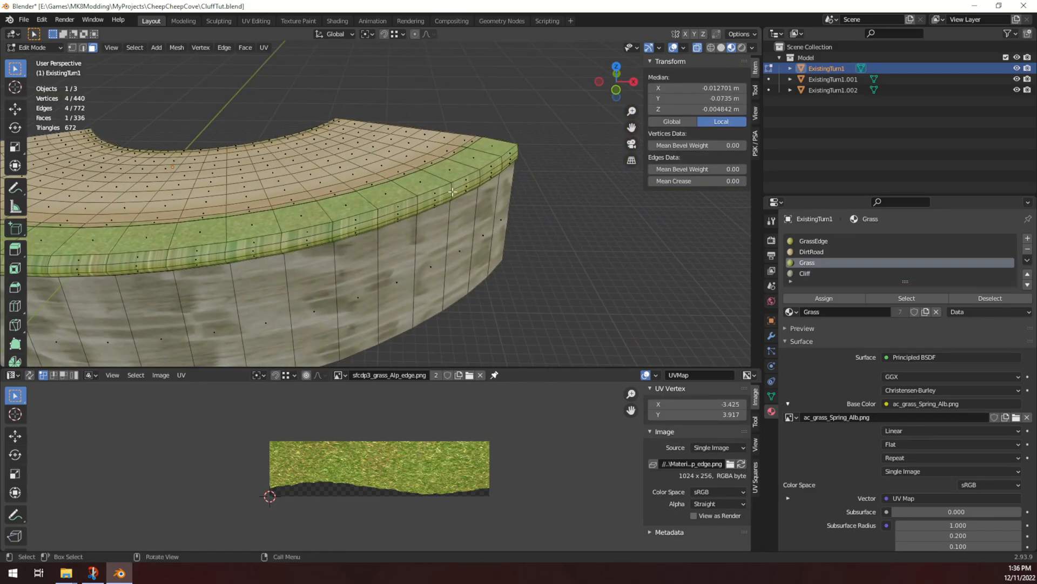
{"action": "left_click", "coordinate": [264, 47]}
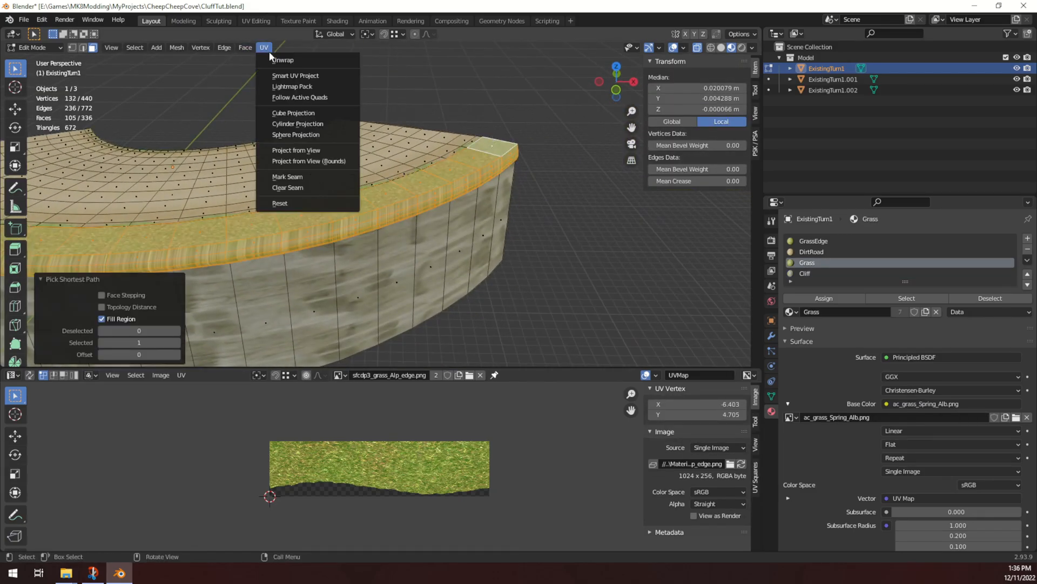
{"action": "left_click", "coordinate": [283, 60]}
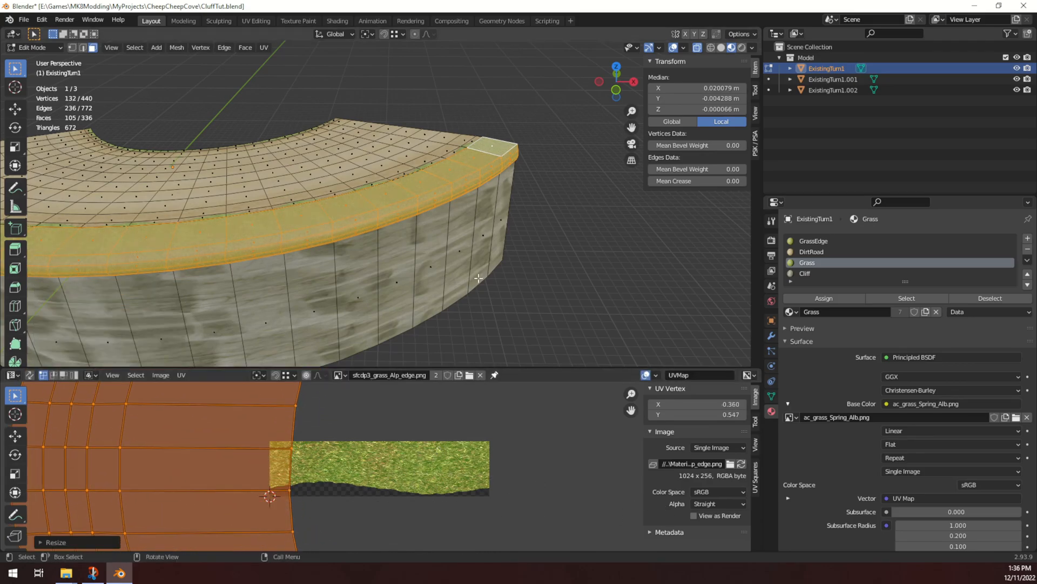
{"action": "left_click", "coordinate": [32, 47]}
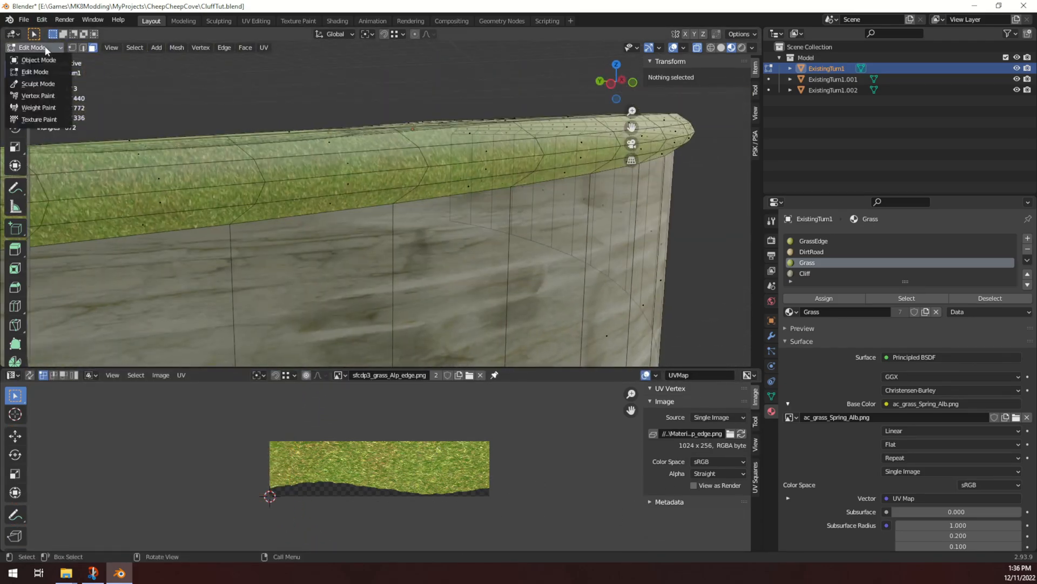
{"action": "left_click", "coordinate": [38, 60]}
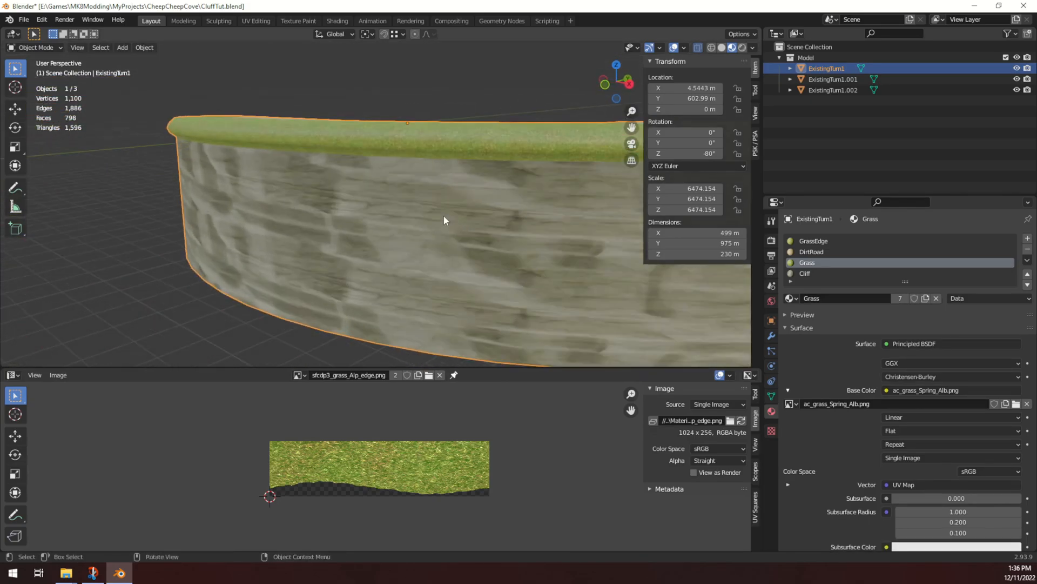
{"action": "left_click_drag", "start_coordinate": [444, 220], "coordinate": [442, 239]}
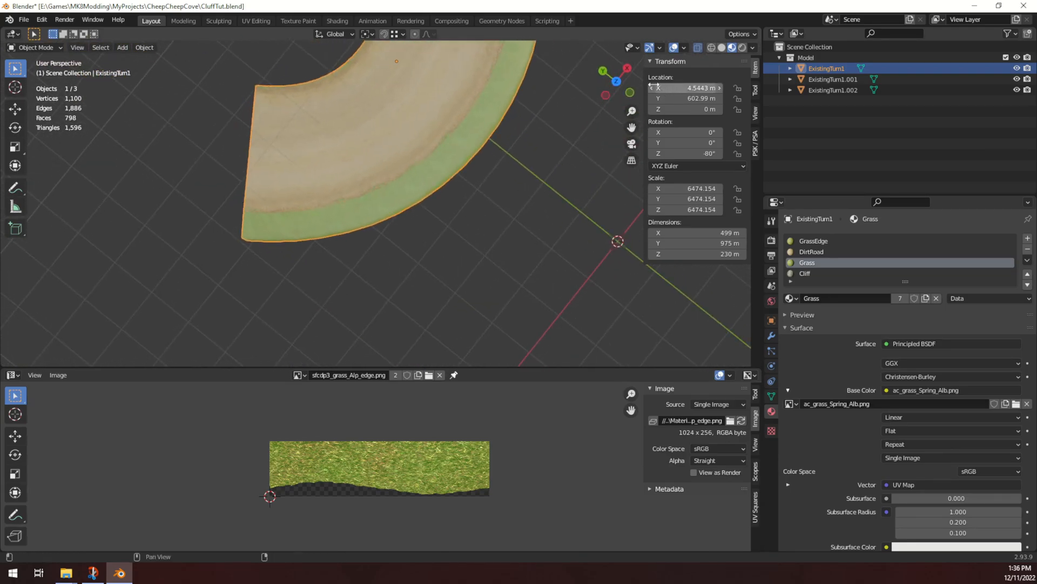
{"action": "key", "text": "7"}
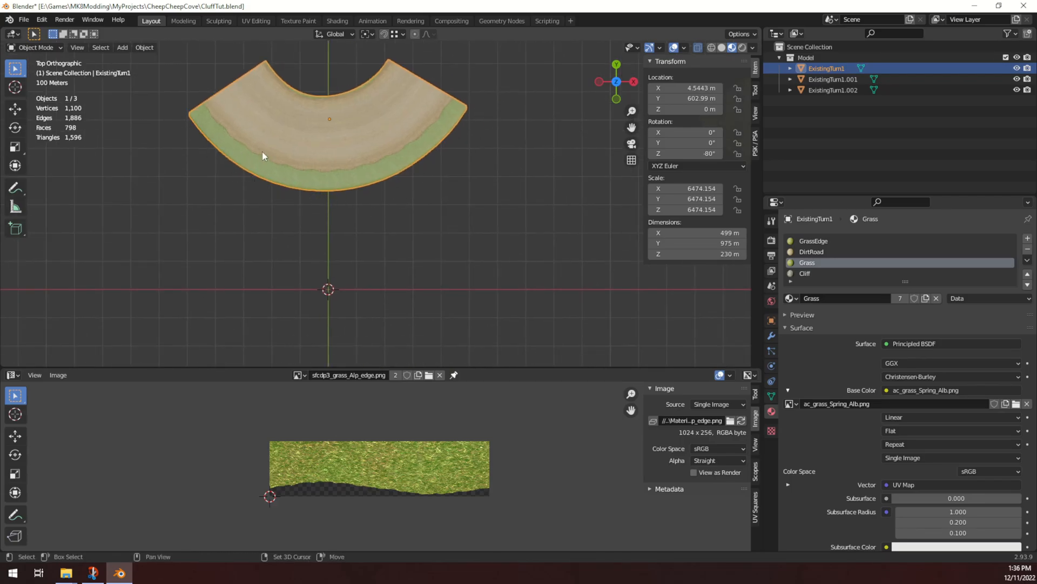
{"action": "scroll", "scroll_direction": "down", "scroll_amount": 3}
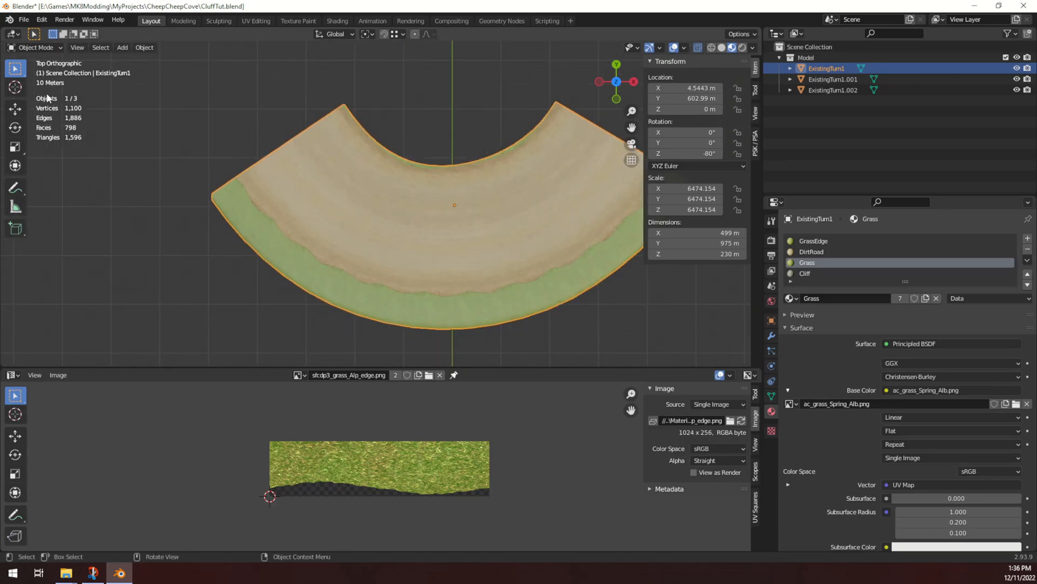
{"action": "left_click_drag", "start_coordinate": [454, 206], "coordinate": [426, 233]}
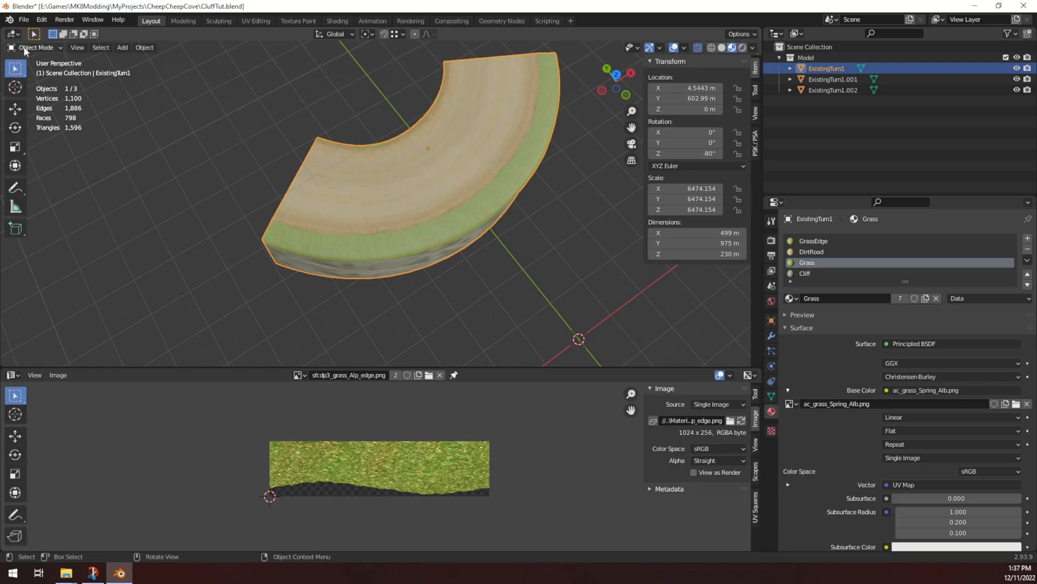
{"action": "key", "text": "Tab"}
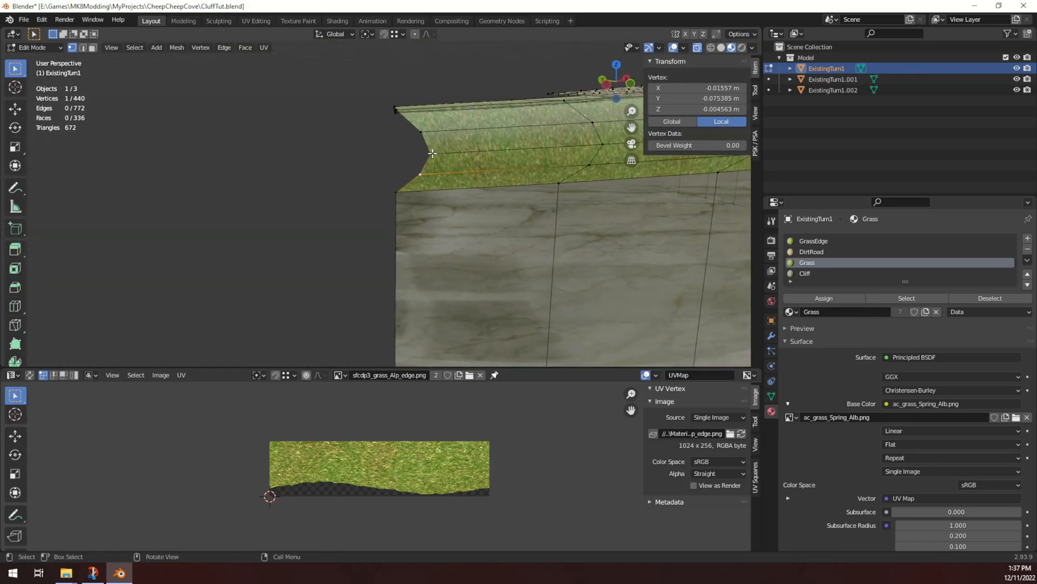
{"action": "left_click_drag", "start_coordinate": [430, 152], "coordinate": [397, 136]}
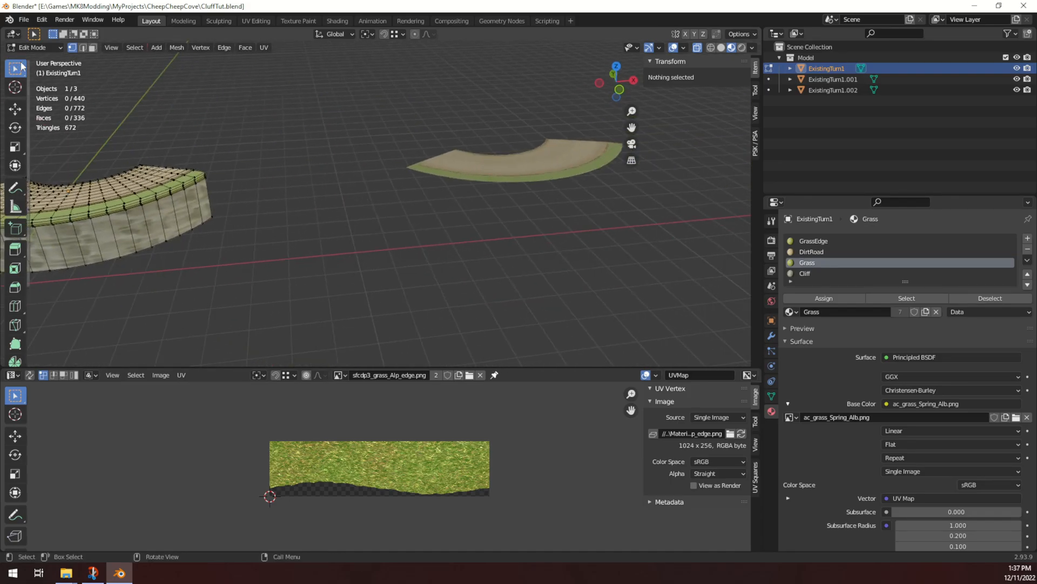
{"action": "key", "text": "Tab"}
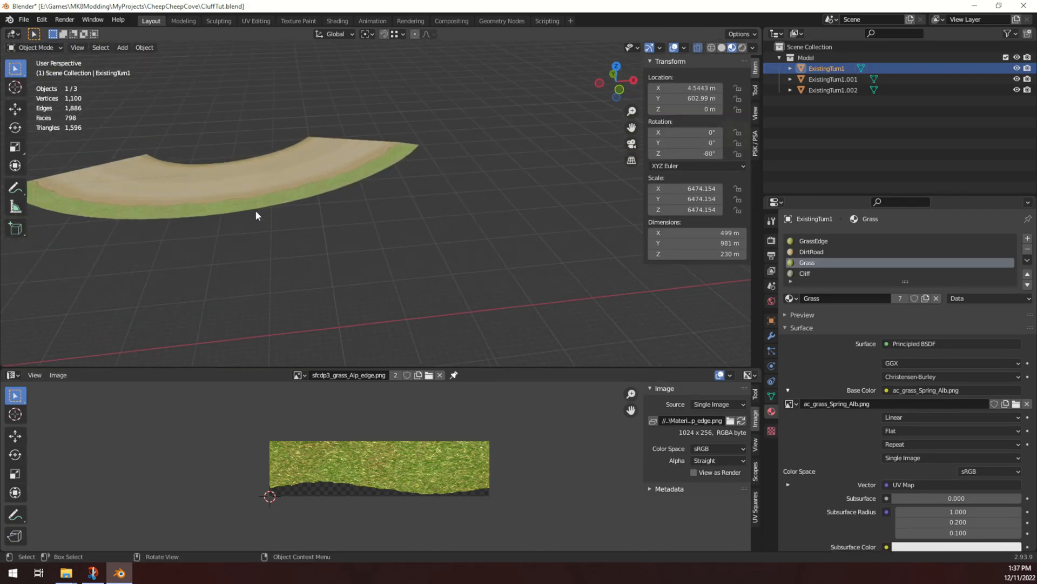
- On ExistingTurn1.001, extrude the outer rim down and add an edge loop around the wall
{"action": "left_click", "coordinate": [833, 79]}
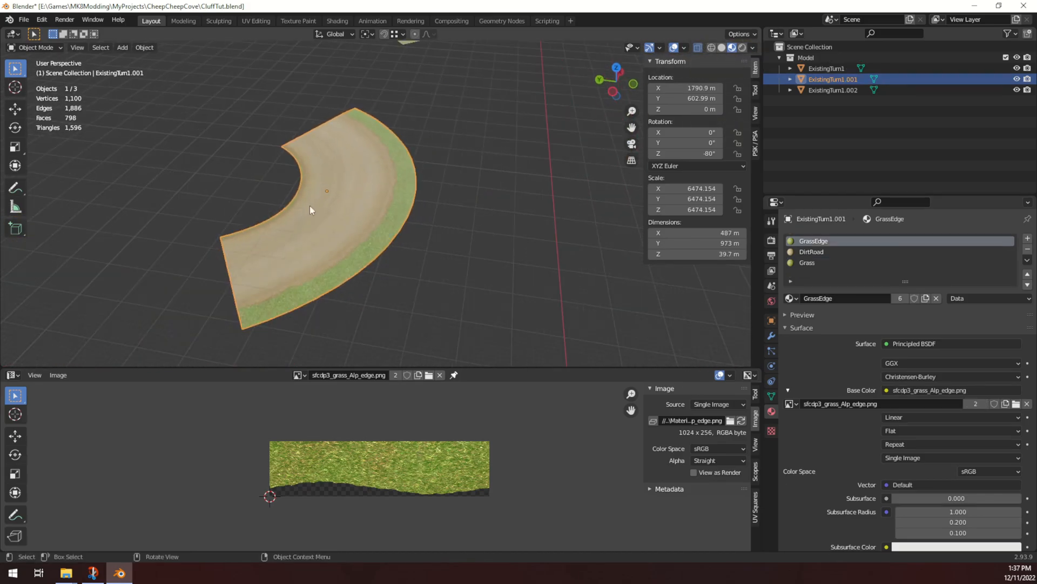
{"action": "key", "text": "Tab"}
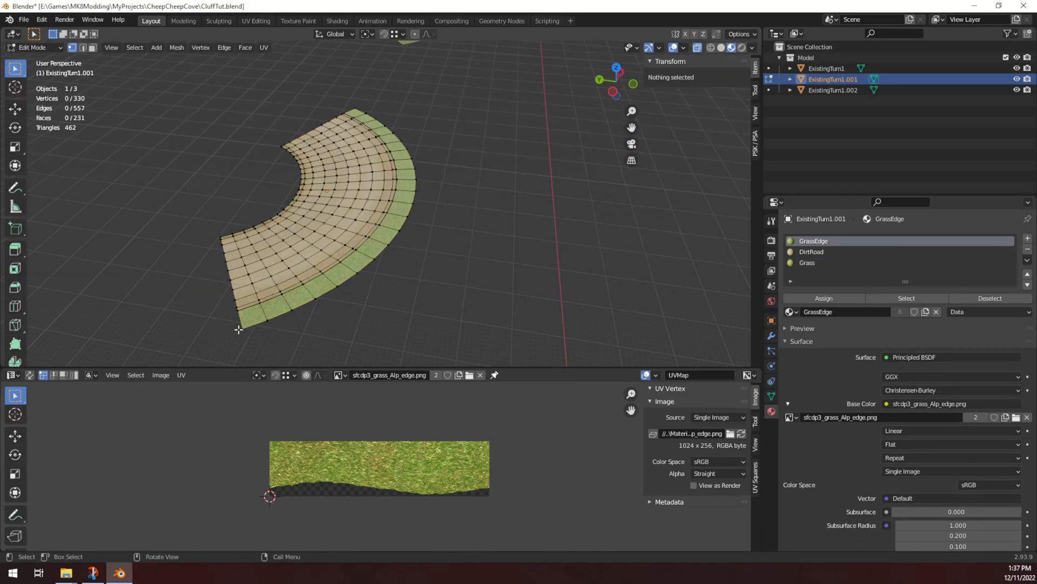
{"action": "left_click", "coordinate": [421, 144]}
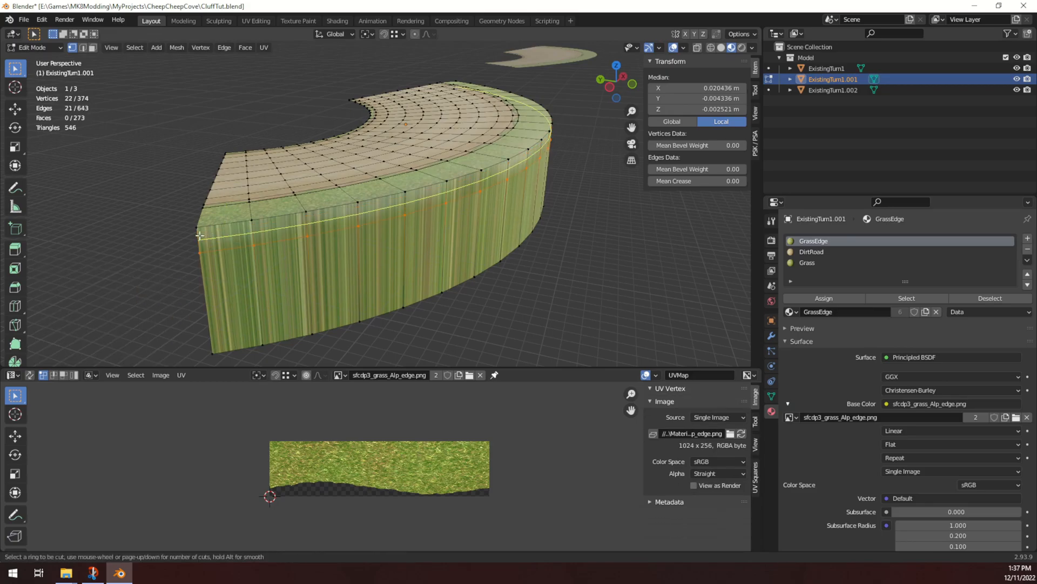
{"action": "left_click", "coordinate": [443, 236]}
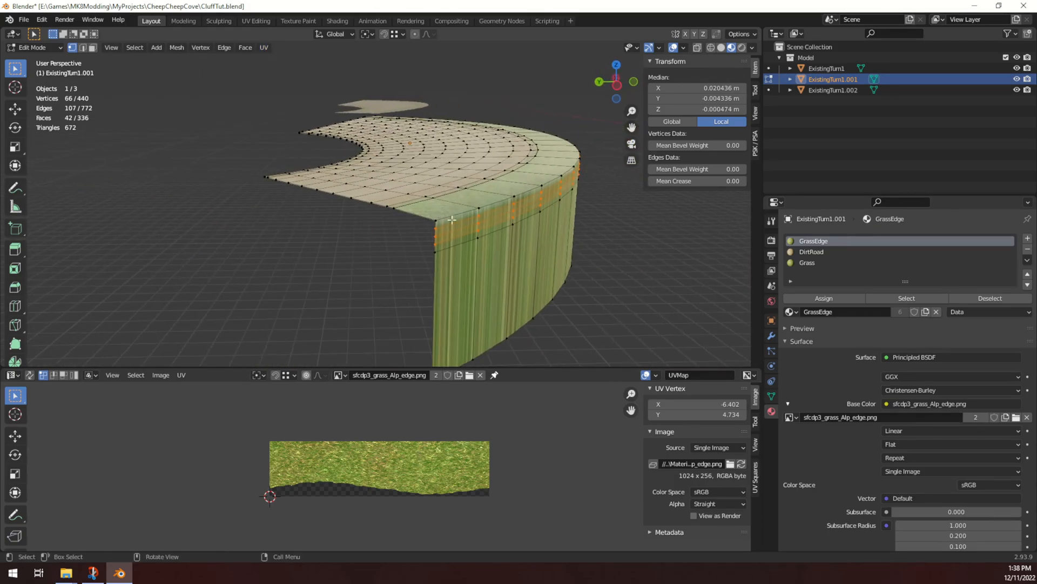
{"action": "left_click", "coordinate": [244, 47]}
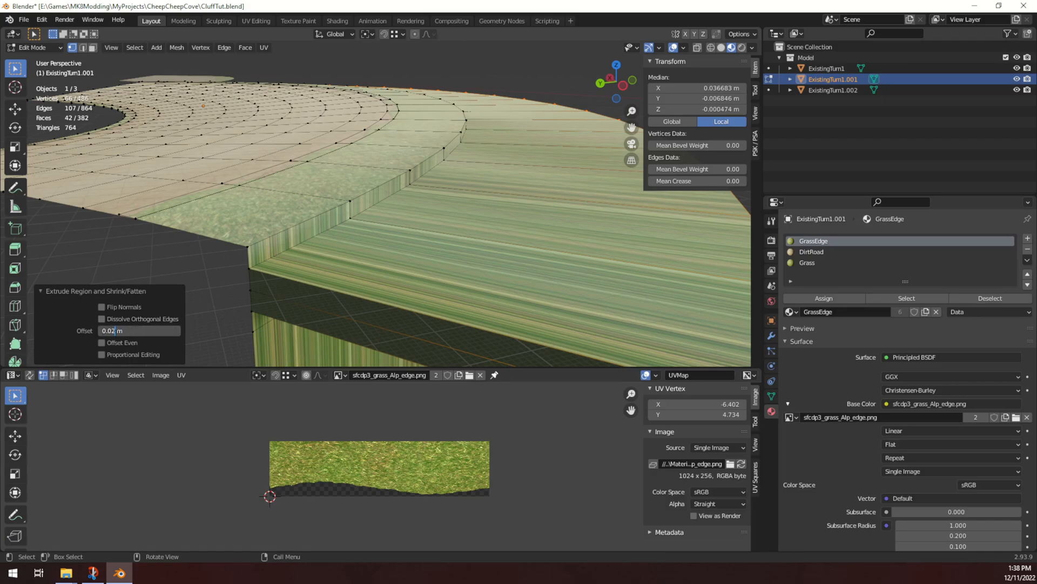
- Extrude the band below the rim outward as a thin lip, reducing the offset to 0.001 m
{"action": "type", "text": "0.01"}
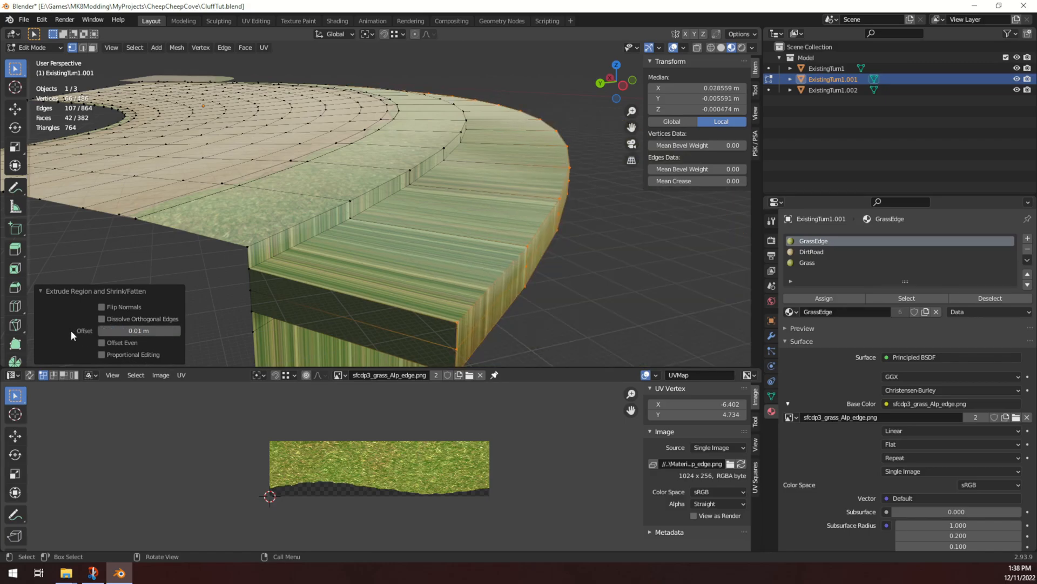
{"action": "left_click", "coordinate": [139, 330]}
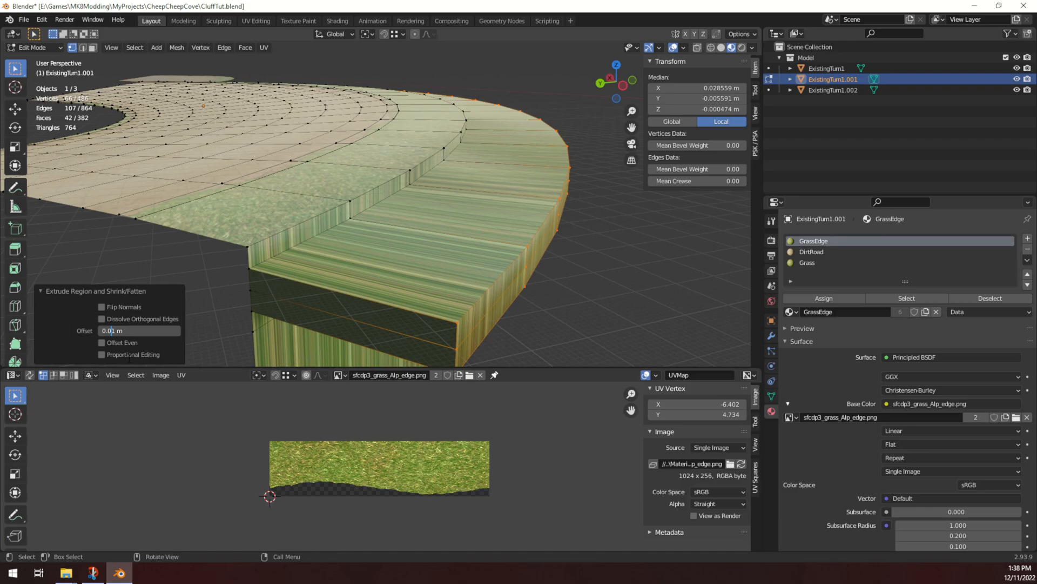
{"action": "left_click_drag", "start_coordinate": [139, 330], "coordinate": [126, 330]}
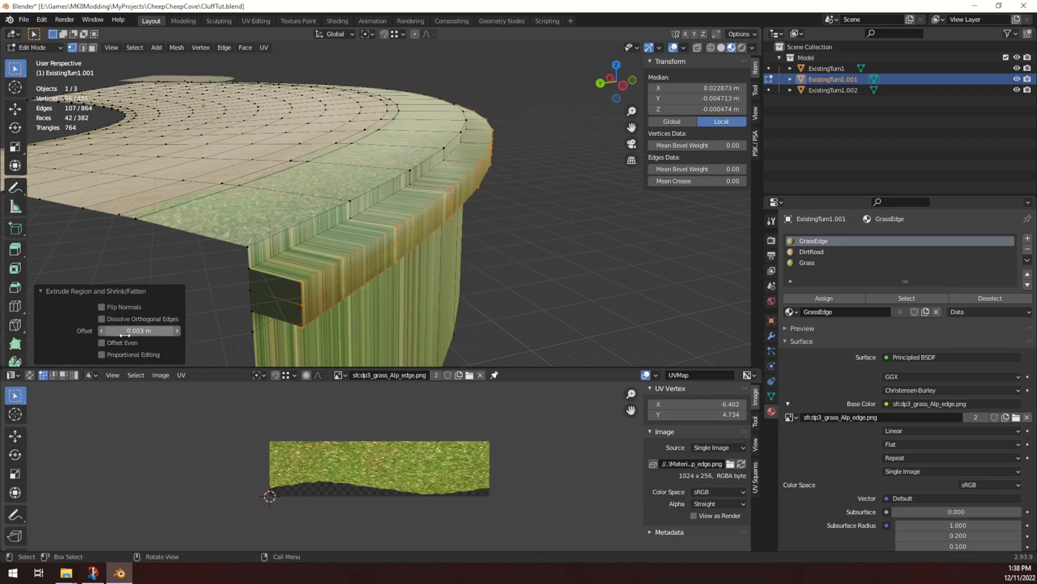
{"action": "left_click", "coordinate": [139, 330]}
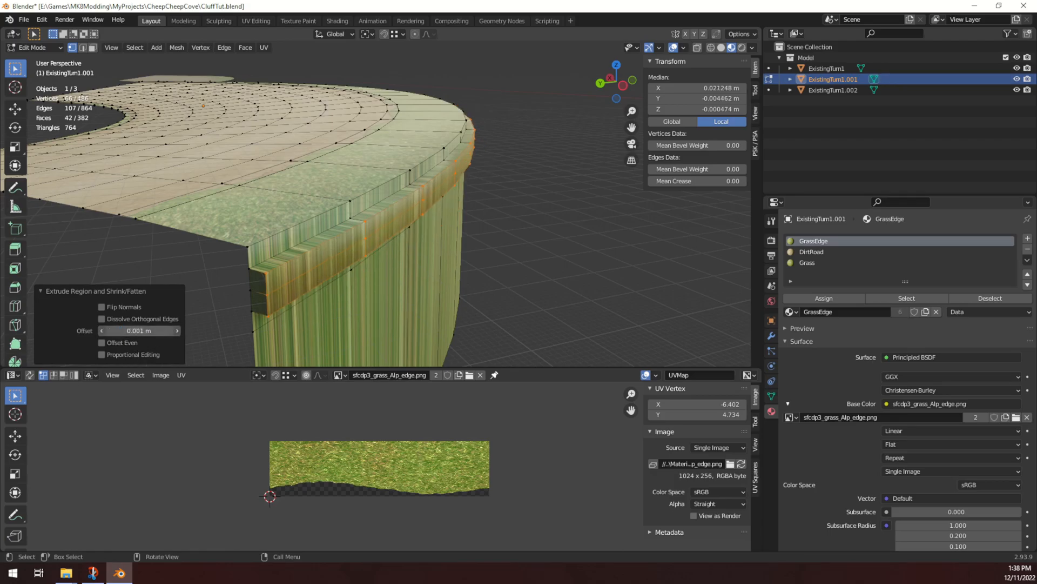
{"action": "left_click_drag", "start_coordinate": [139, 331], "coordinate": [146, 331]}
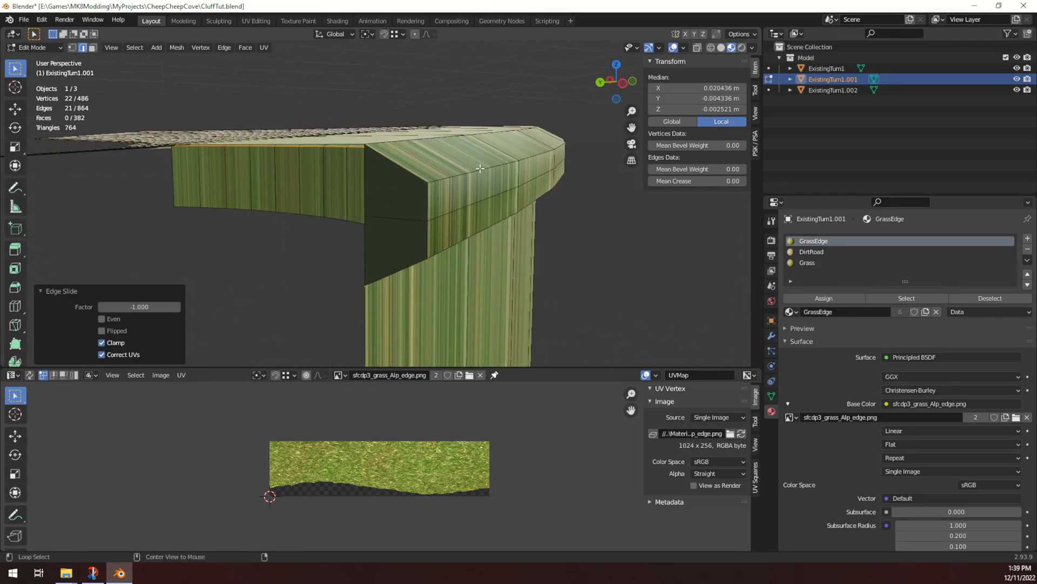
- Slide the lip's edge loop to round the overhang's profile
{"action": "left_click_drag", "start_coordinate": [463, 198], "coordinate": [410, 258]}
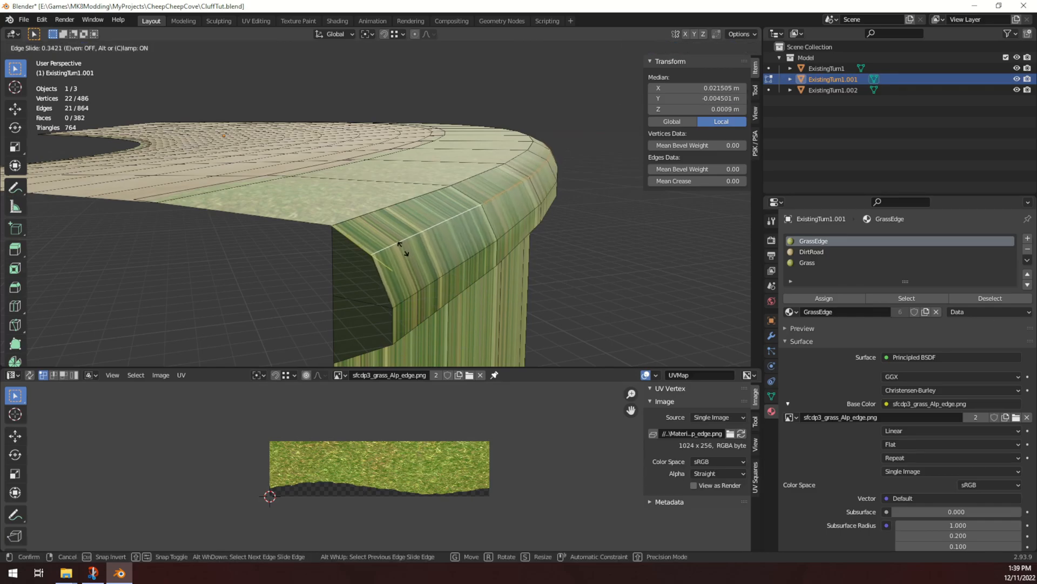
{"action": "mouse_move", "coordinate": [403, 248]}
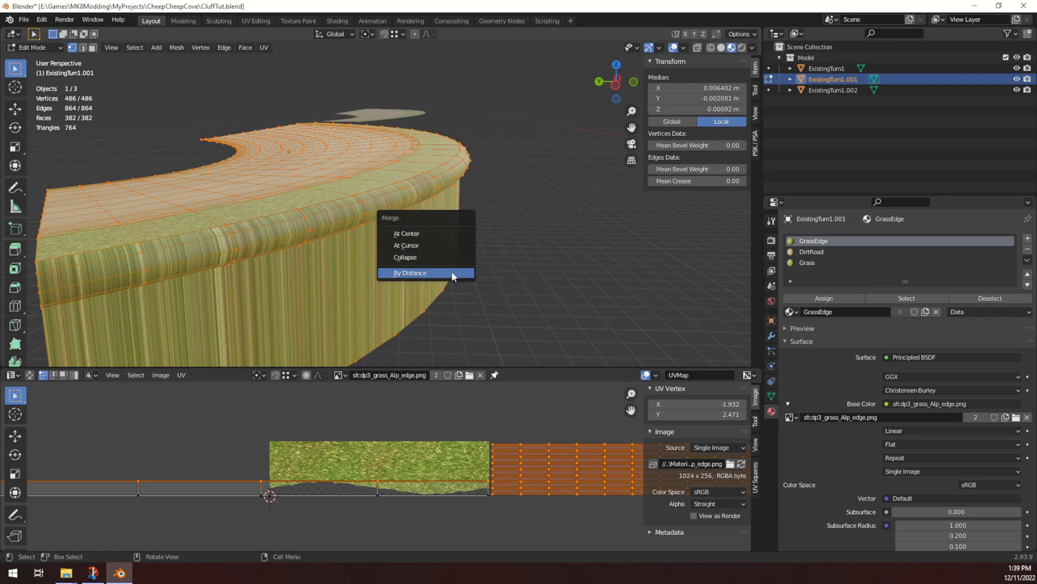
- Merge the overlapping vertices By Distance, leaving 374 vertices, and inspect the lip
{"action": "left_click", "coordinate": [410, 272]}
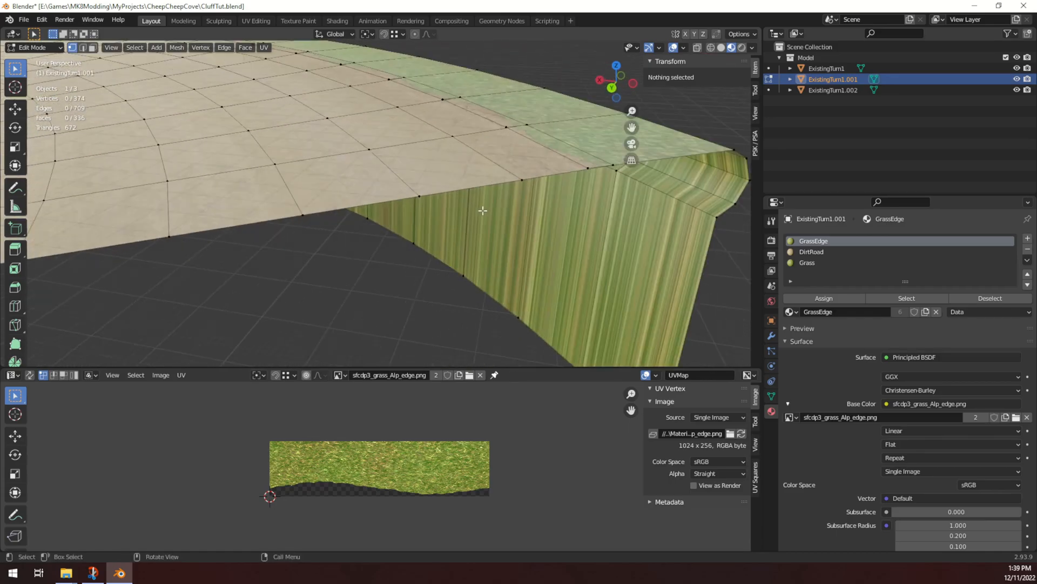
{"action": "left_click_drag", "start_coordinate": [482, 210], "coordinate": [562, 263]}
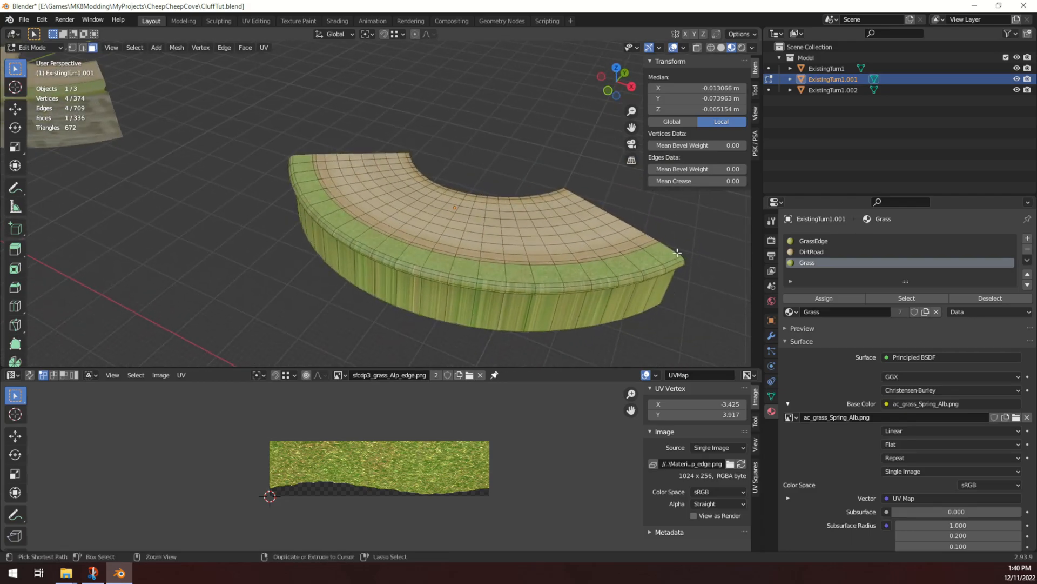
- Smart-UV-project the top faces, stretch the wall's Cliff texture mapping, and return to Object Mode
{"action": "left_click", "coordinate": [263, 47]}
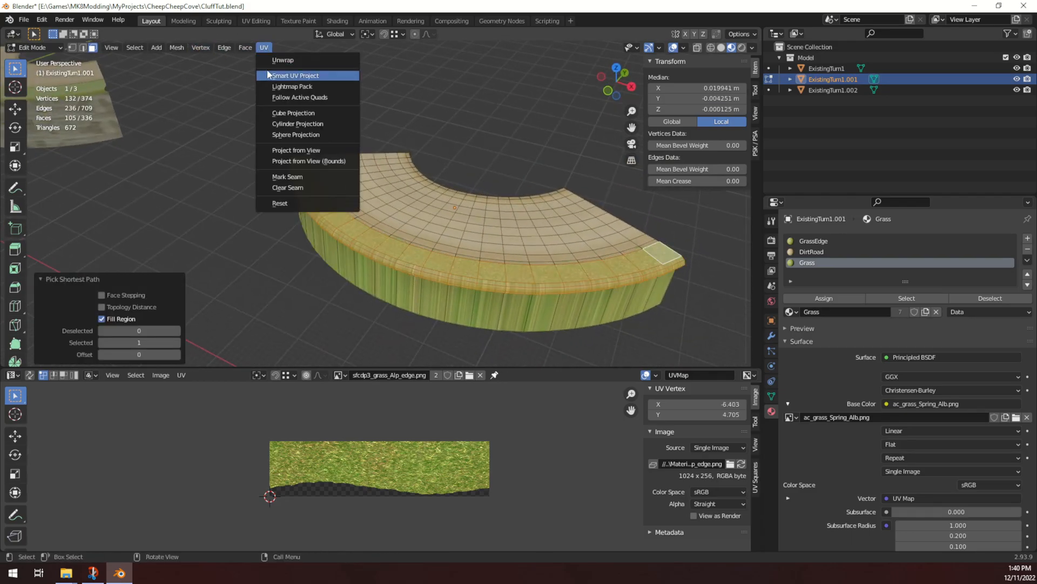
{"action": "left_click", "coordinate": [283, 59]}
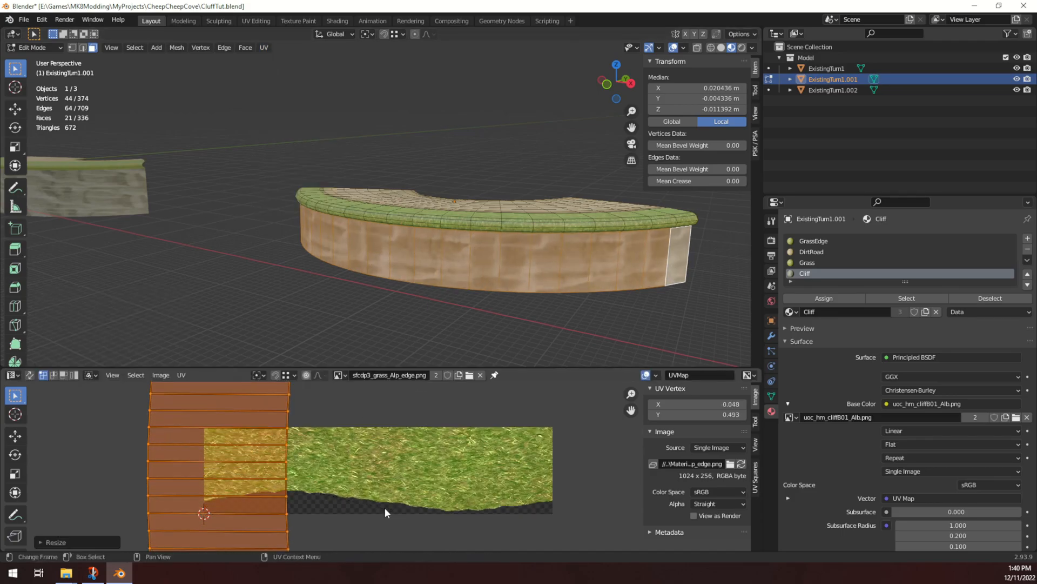
{"action": "key", "text": "r"}
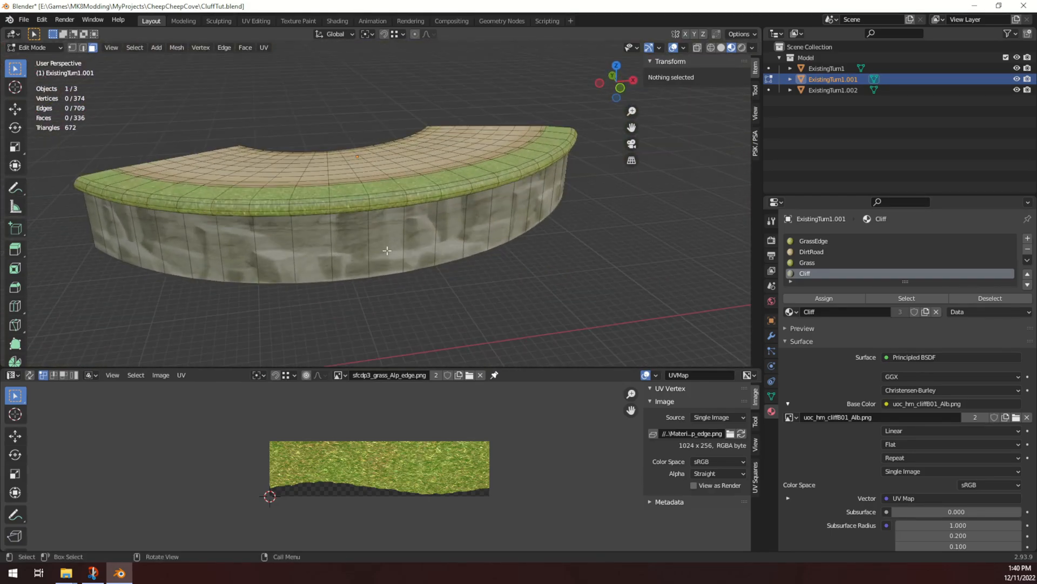
{"action": "left_click", "coordinate": [32, 47]}
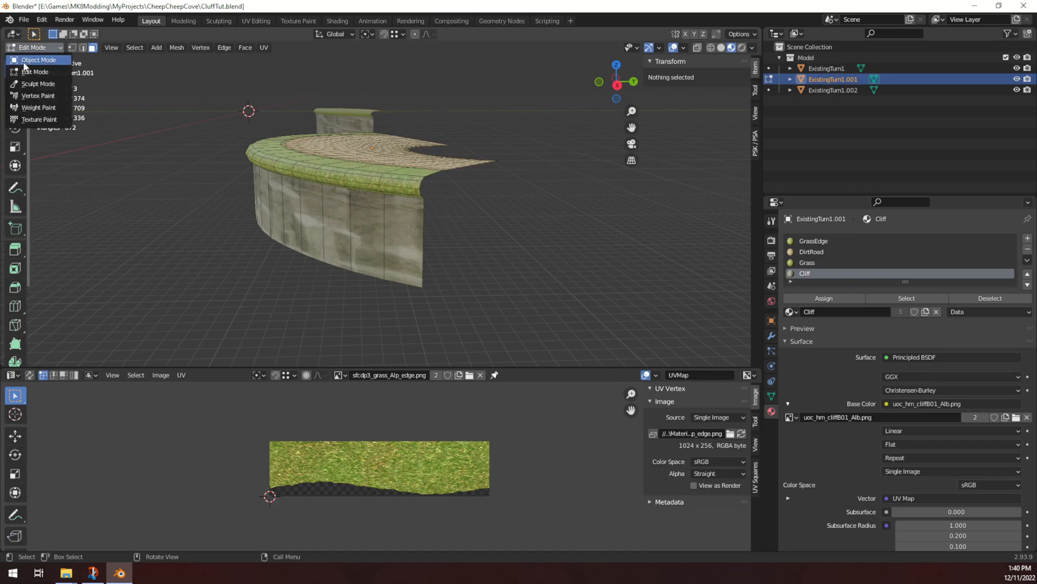
{"action": "left_click", "coordinate": [38, 60]}
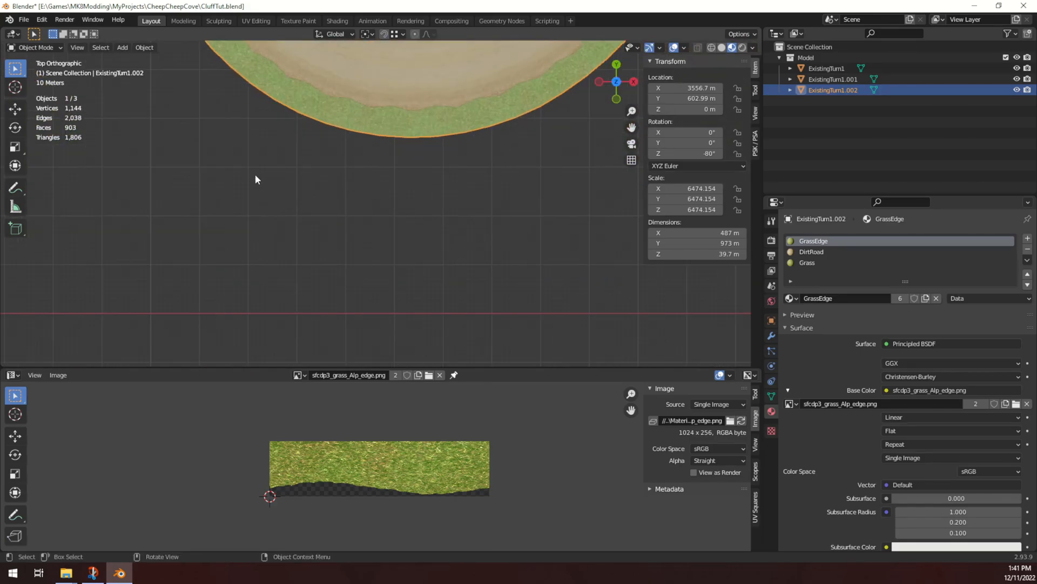
- Add a plane about 192 m square beside ExistingTurn1.002 and start adding a modifier
{"action": "left_click", "coordinate": [121, 47]}
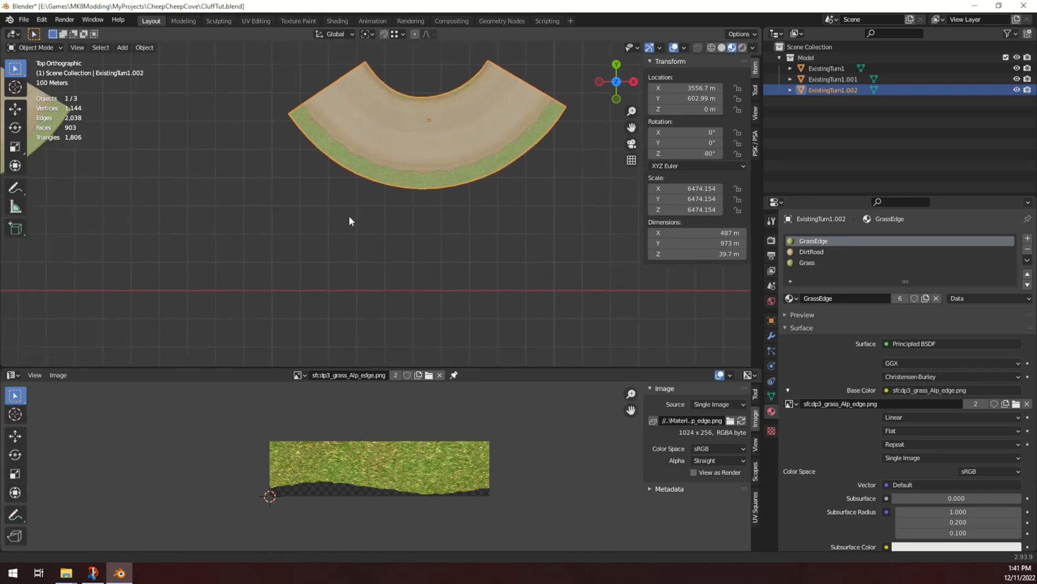
{"action": "left_click", "coordinate": [122, 47]}
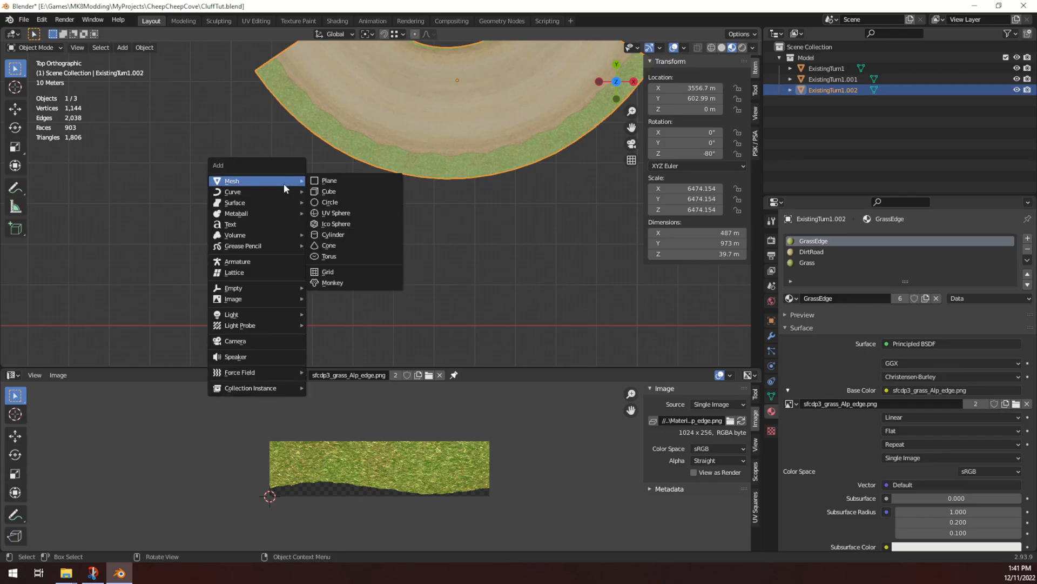
{"action": "mouse_move", "coordinate": [329, 180]}
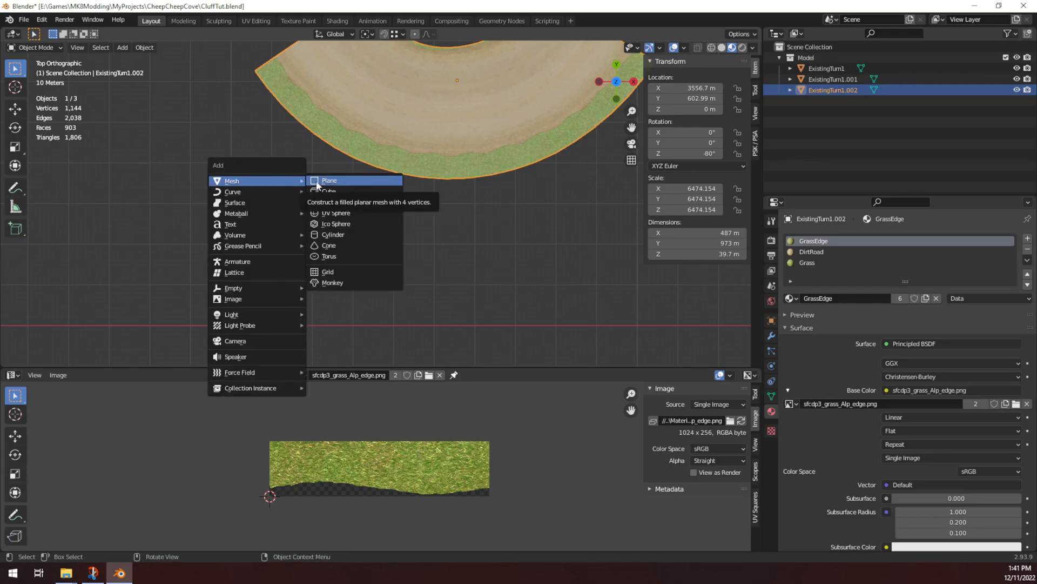
{"action": "left_click", "coordinate": [329, 180]}
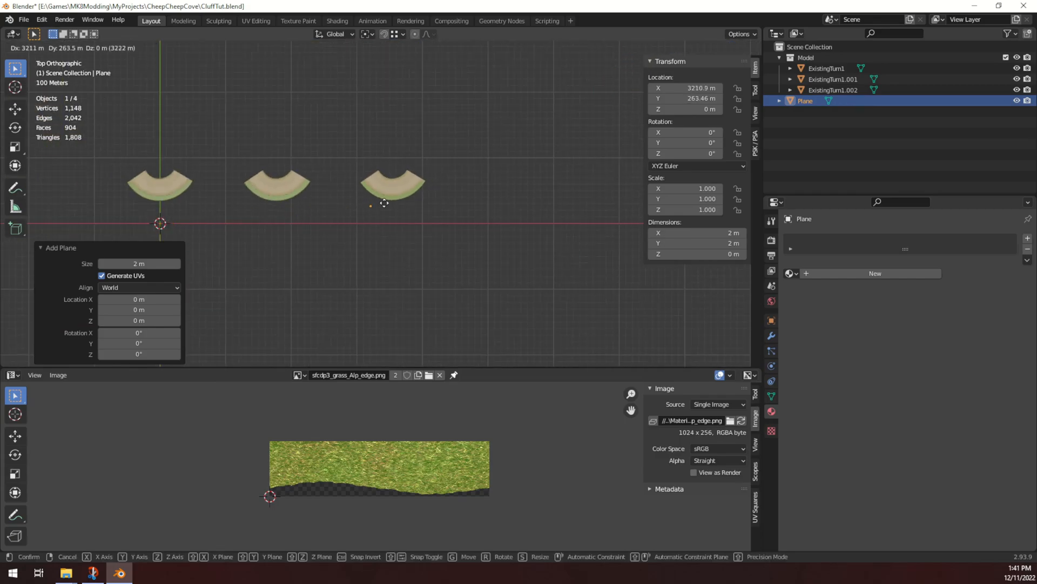
{"action": "left_click_drag", "start_coordinate": [383, 230], "coordinate": [526, 247]}
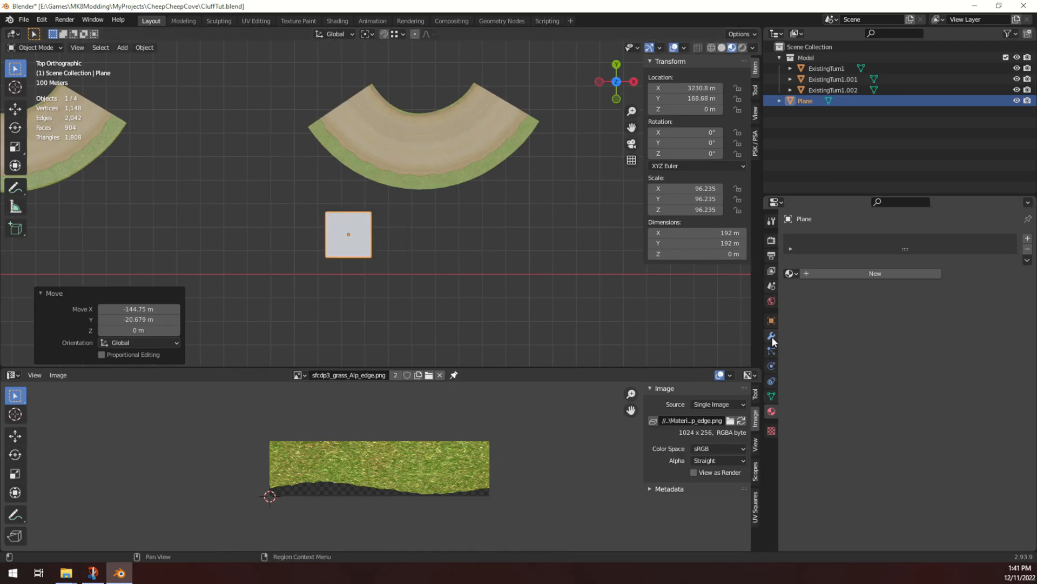
{"action": "left_click", "coordinate": [804, 238]}
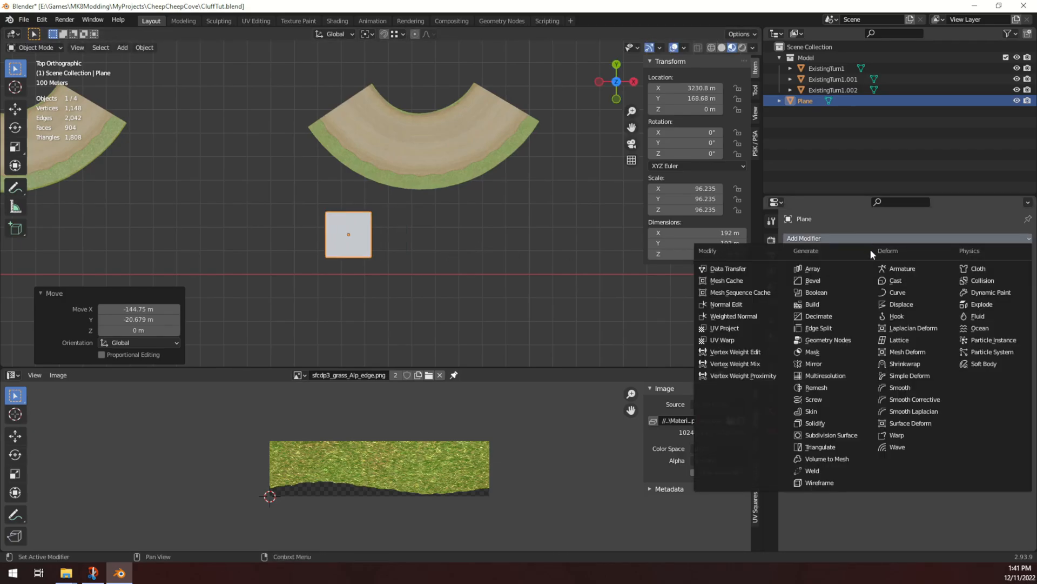
{"action": "mouse_move", "coordinate": [816, 291]}
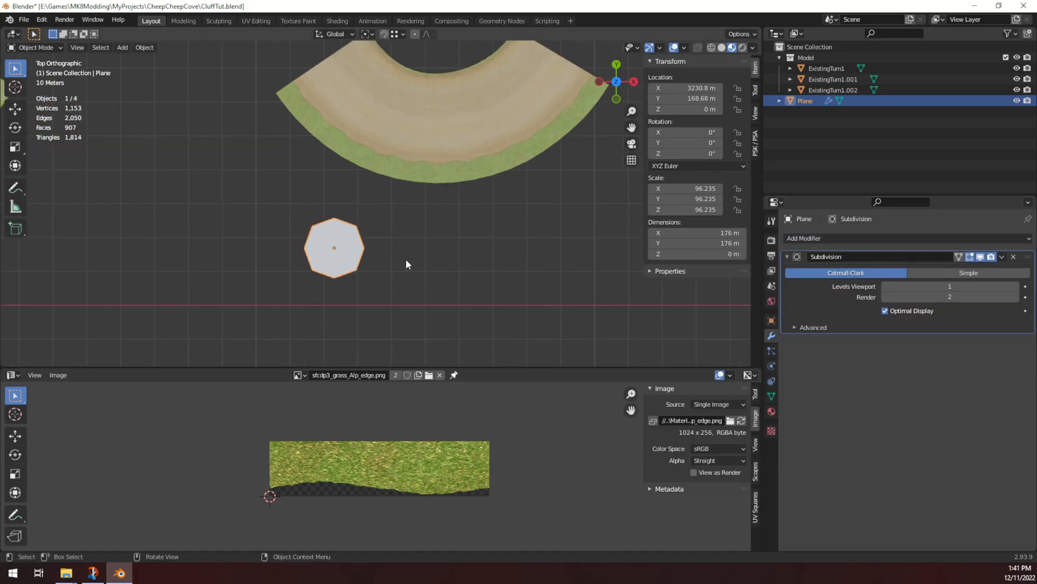
- Switch the subdivided plane into Edit Mode to work on its single face
{"action": "left_click", "coordinate": [36, 47]}
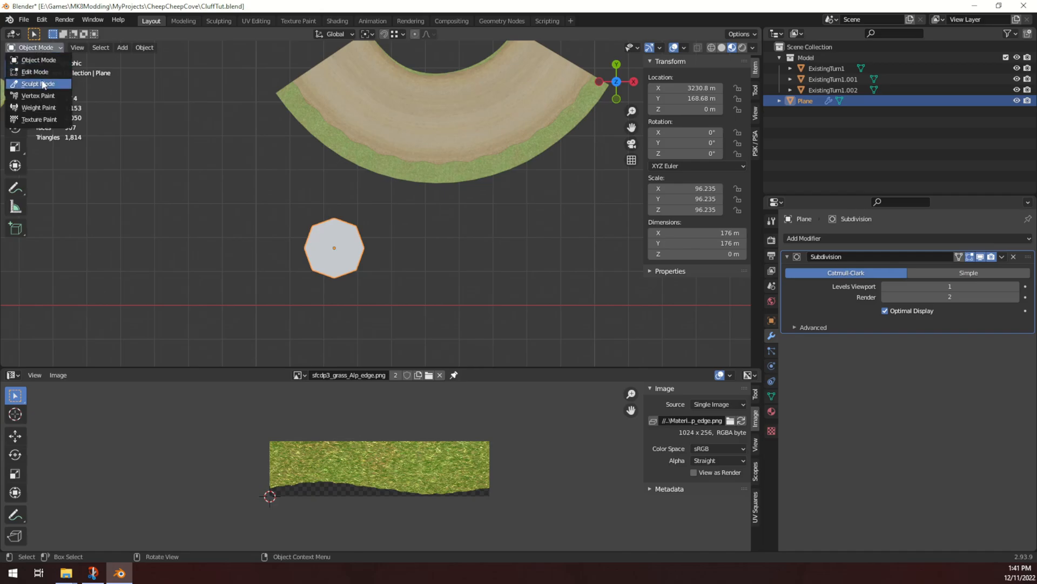
{"action": "left_click", "coordinate": [34, 71]}
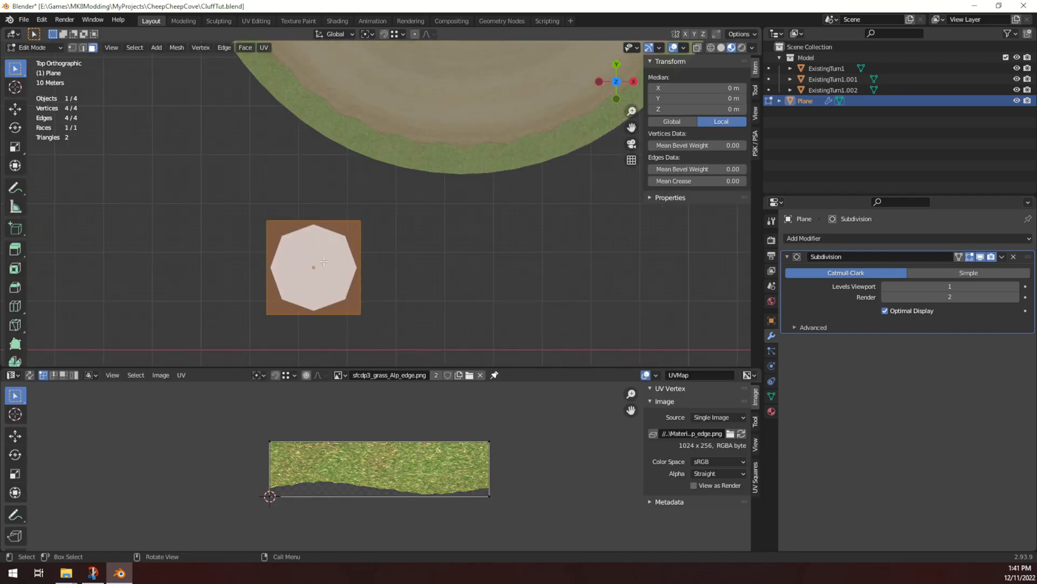
{"action": "mouse_move", "coordinate": [336, 235]}
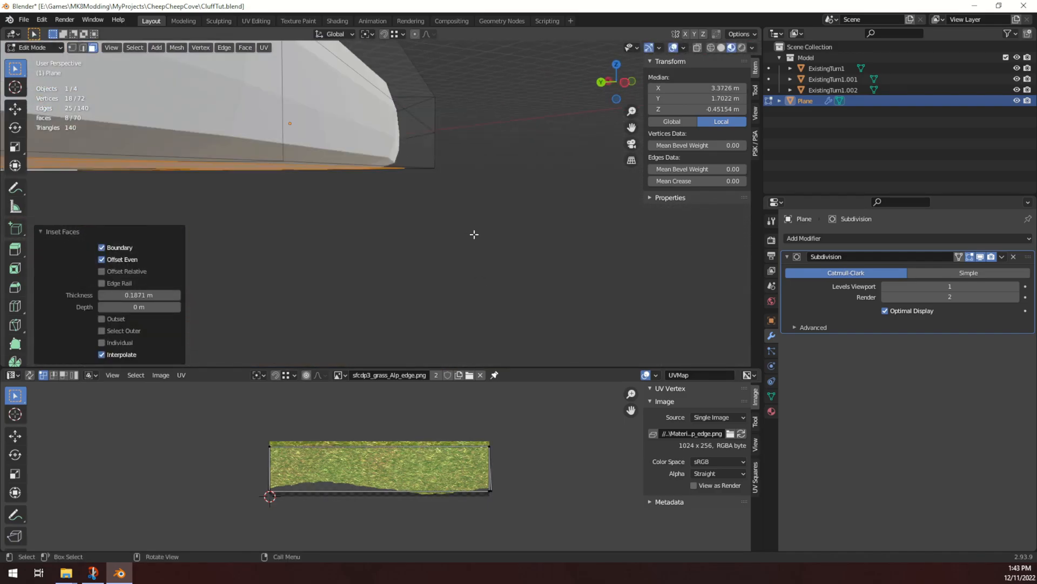
- Inspect the curved, subdivided ledge strip and crease edges to sharpen its rim
{"action": "left_click_drag", "start_coordinate": [473, 234], "coordinate": [508, 238]}
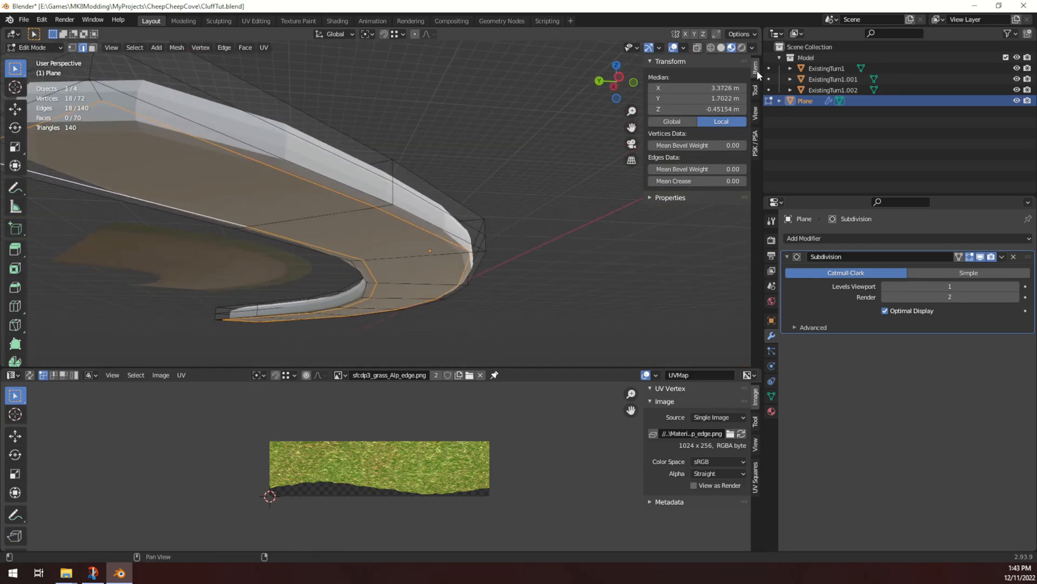
{"action": "left_click", "coordinate": [756, 88]}
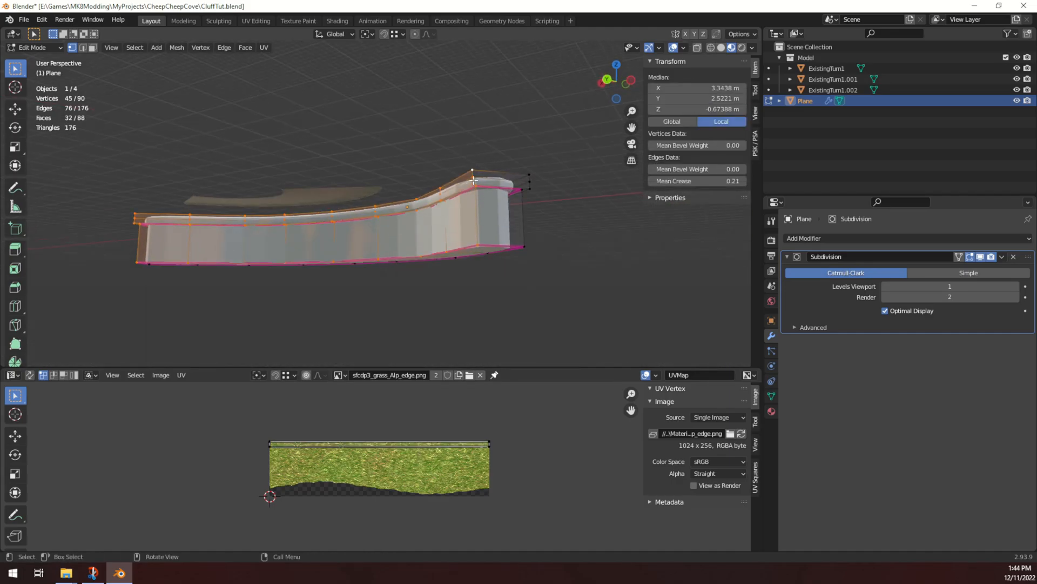
- Select the wall's lower rim edges and clear their seam via the Edge menu
{"action": "left_click", "coordinate": [382, 204]}
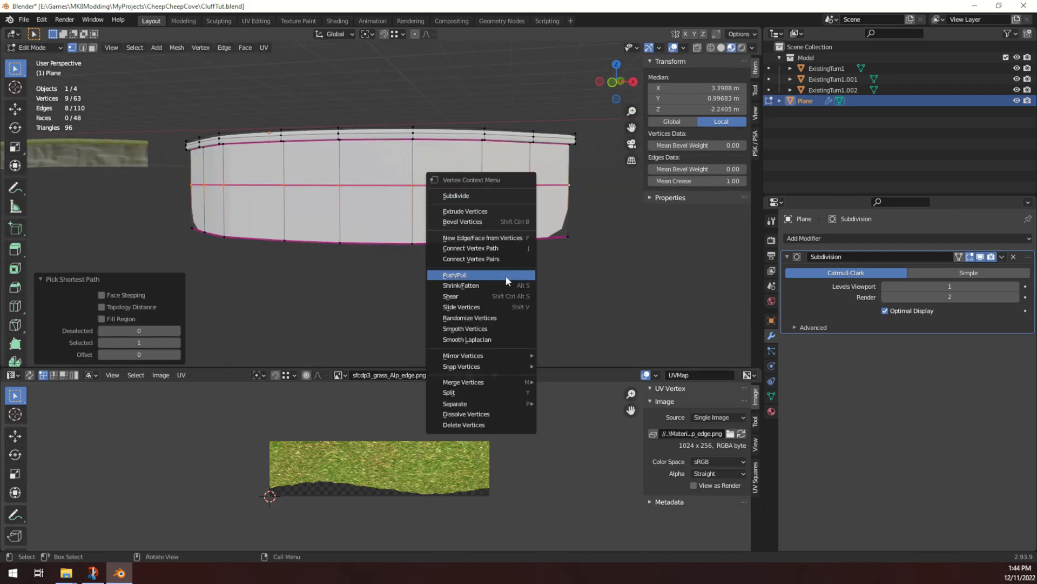
{"action": "left_click", "coordinate": [224, 47]}
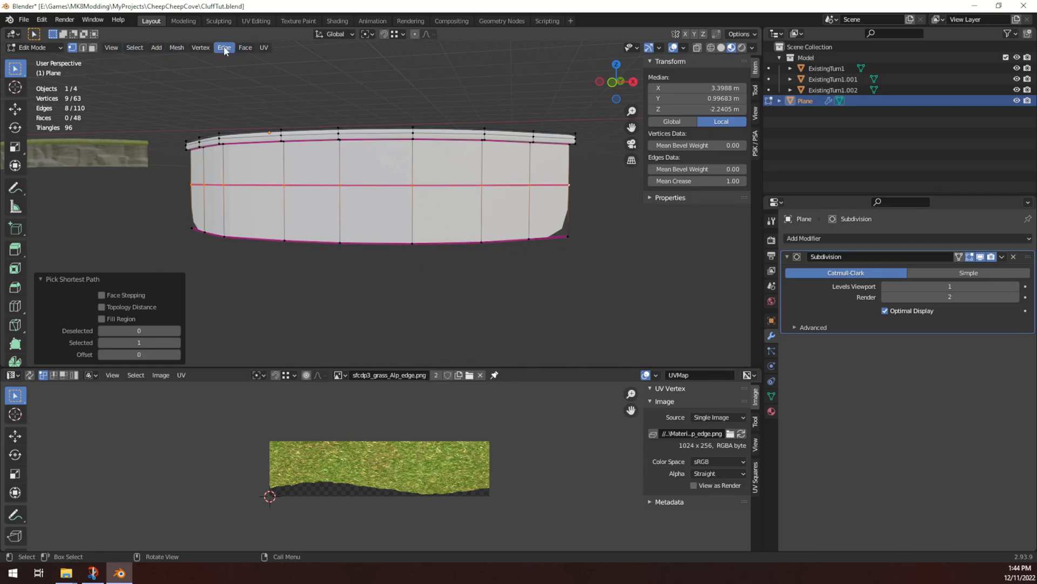
{"action": "left_click", "coordinate": [224, 47]}
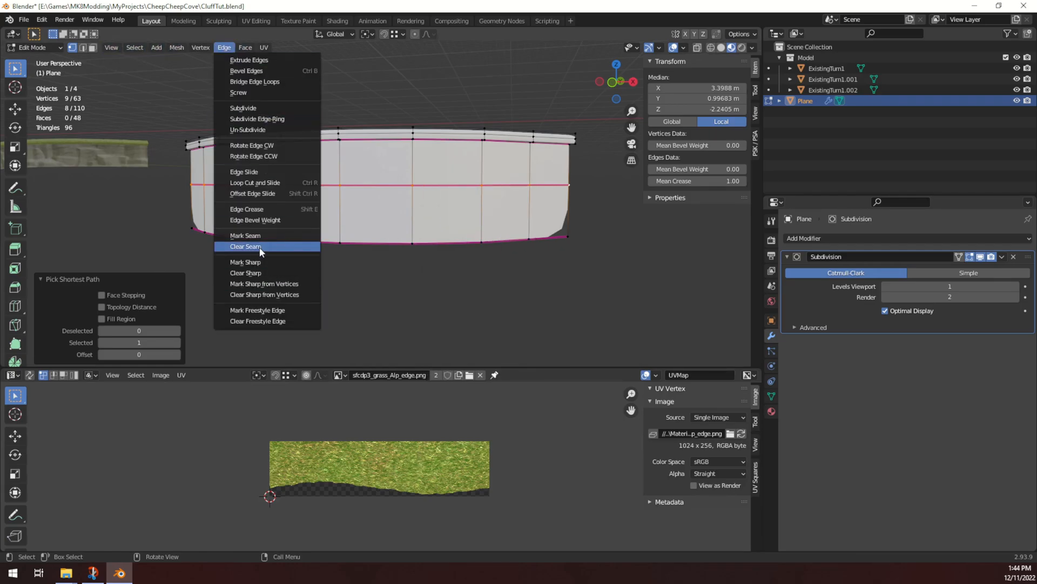
{"action": "left_click", "coordinate": [245, 246]}
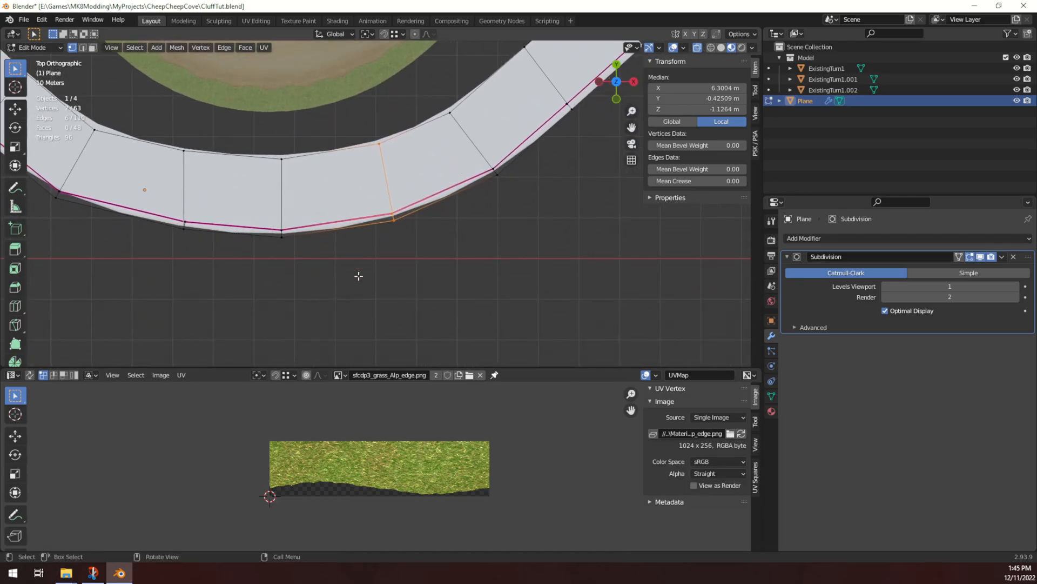
{"action": "mouse_move", "coordinate": [398, 220]}
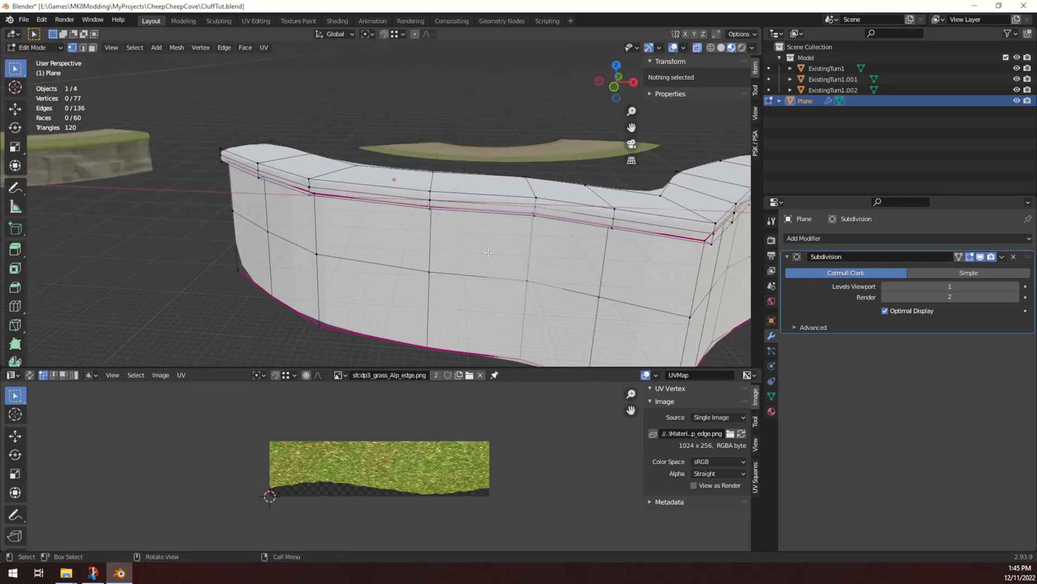
- Apply the Plane's Subdivision modifier permanently and resume editing the dense grid mesh
{"action": "key", "text": "Tab"}
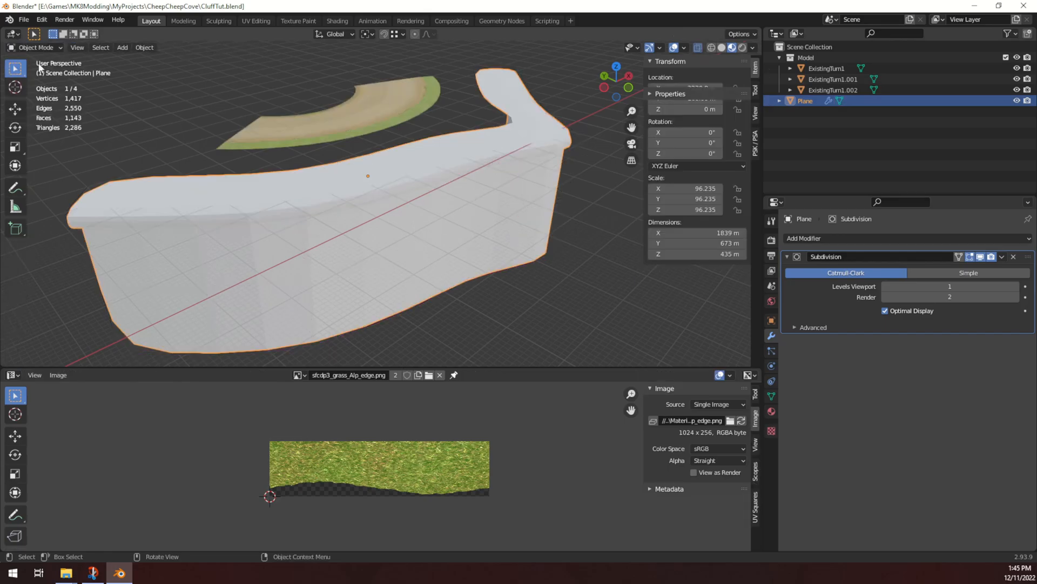
{"action": "left_click", "coordinate": [1003, 256]}
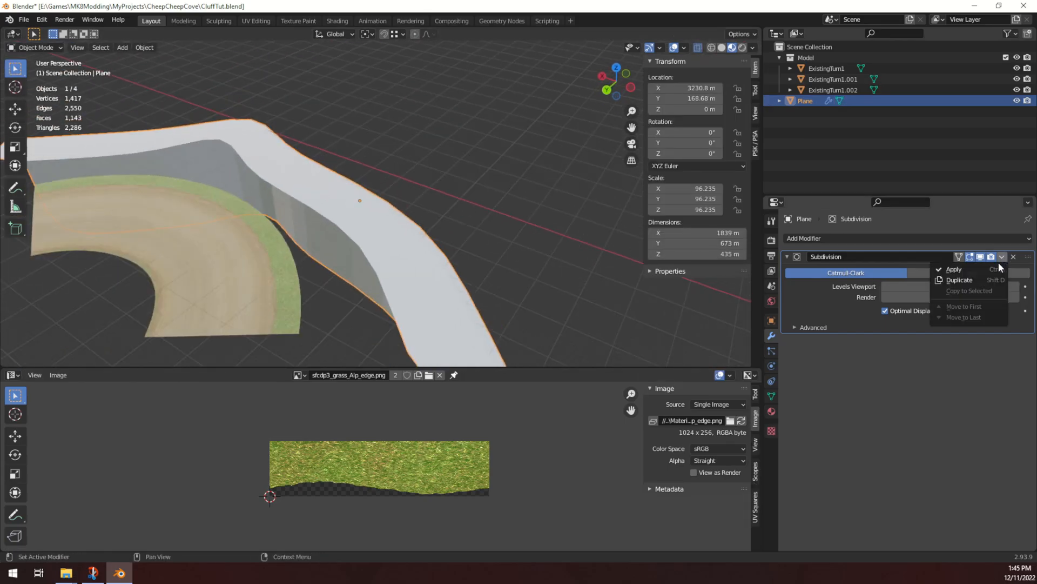
{"action": "left_click", "coordinate": [954, 269]}
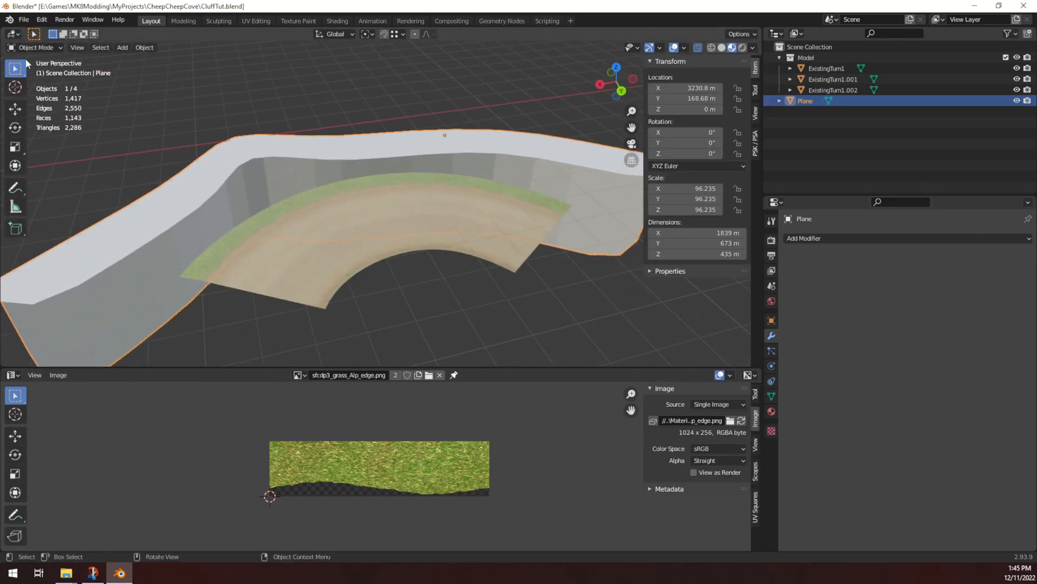
{"action": "key", "text": "Tab"}
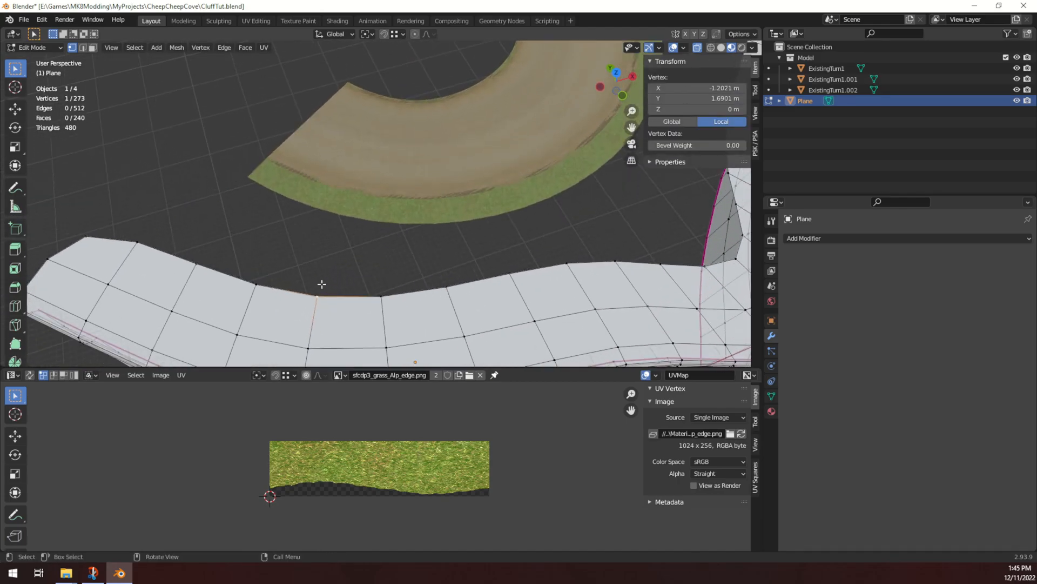
{"action": "mouse_move", "coordinate": [390, 244]}
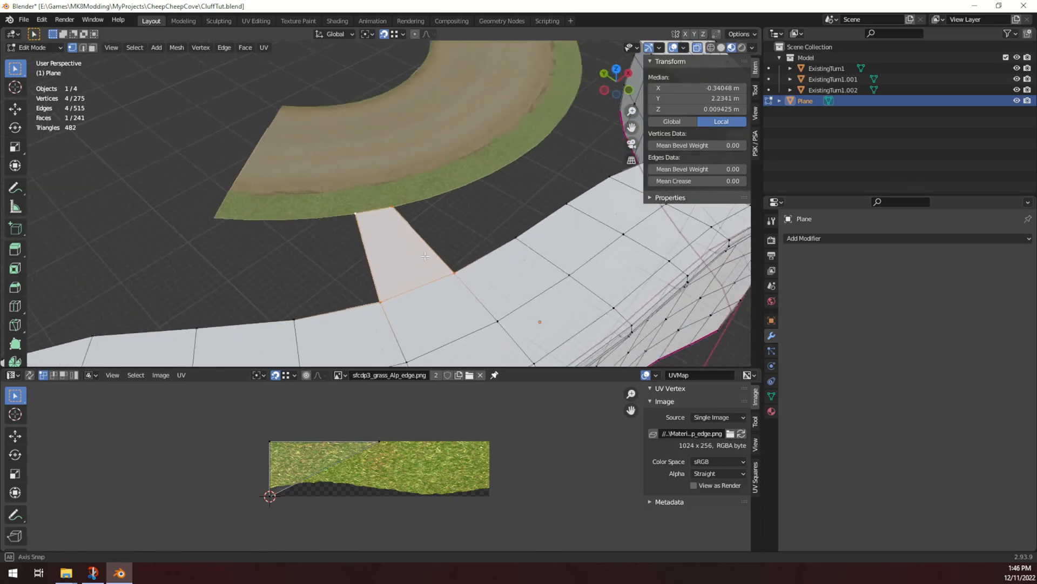
{"action": "left_click_drag", "start_coordinate": [424, 259], "coordinate": [337, 258]}
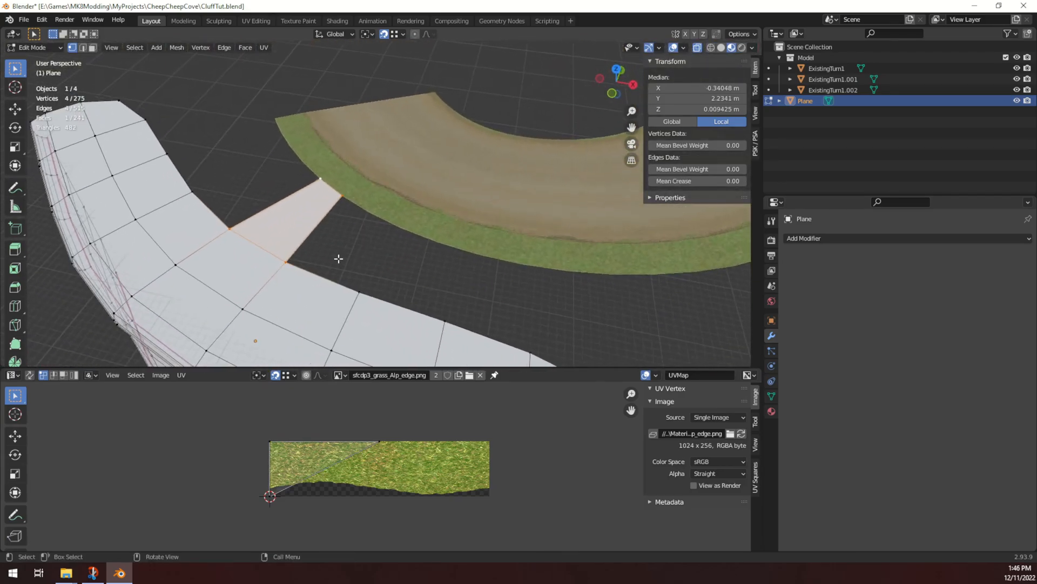
{"action": "left_click", "coordinate": [347, 195]}
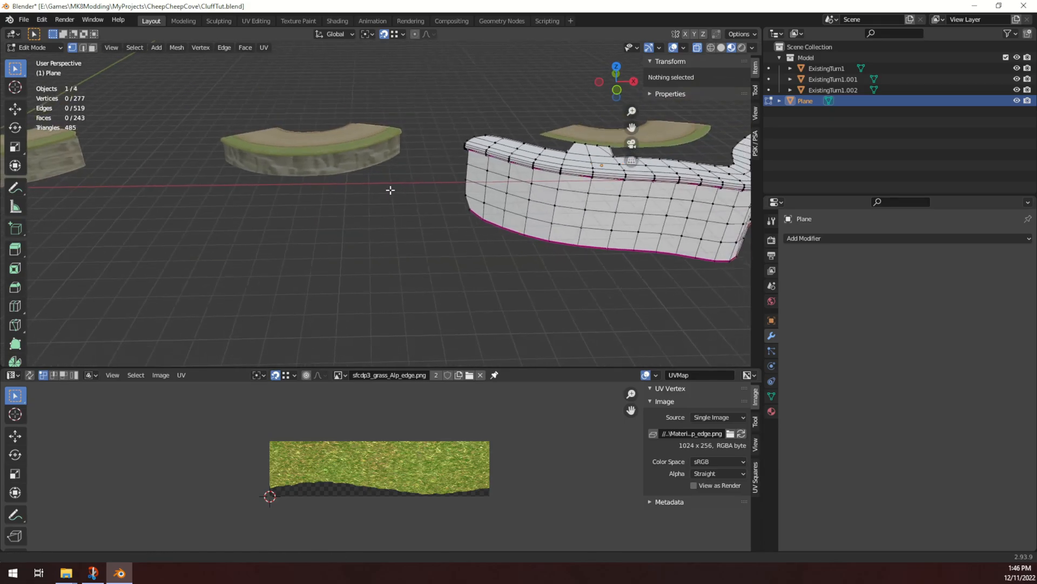
- Add a large cube and delete its top and bottom faces, leaving four open walls
{"action": "left_click", "coordinate": [33, 47]}
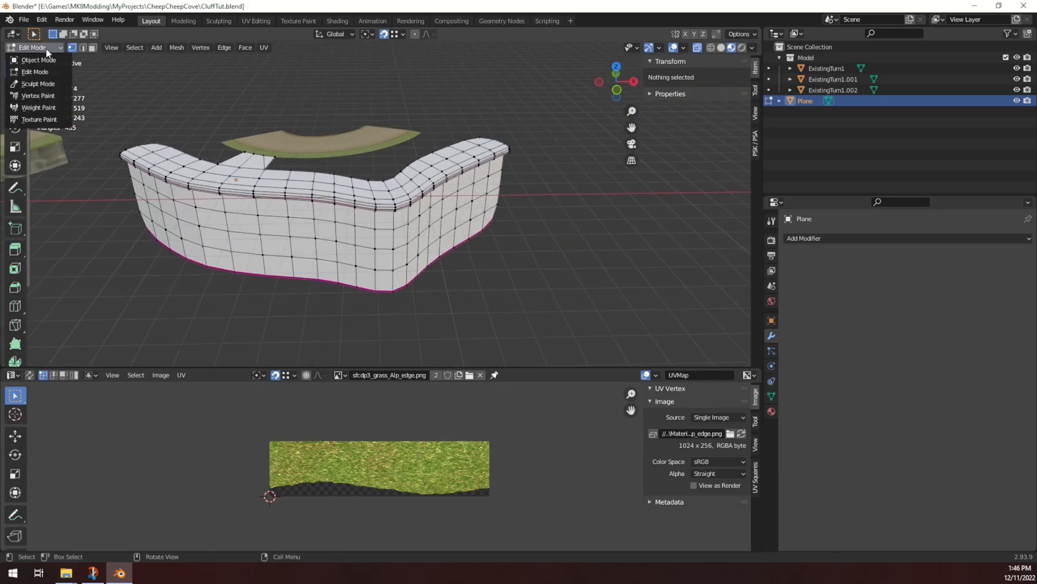
{"action": "left_click", "coordinate": [38, 59]}
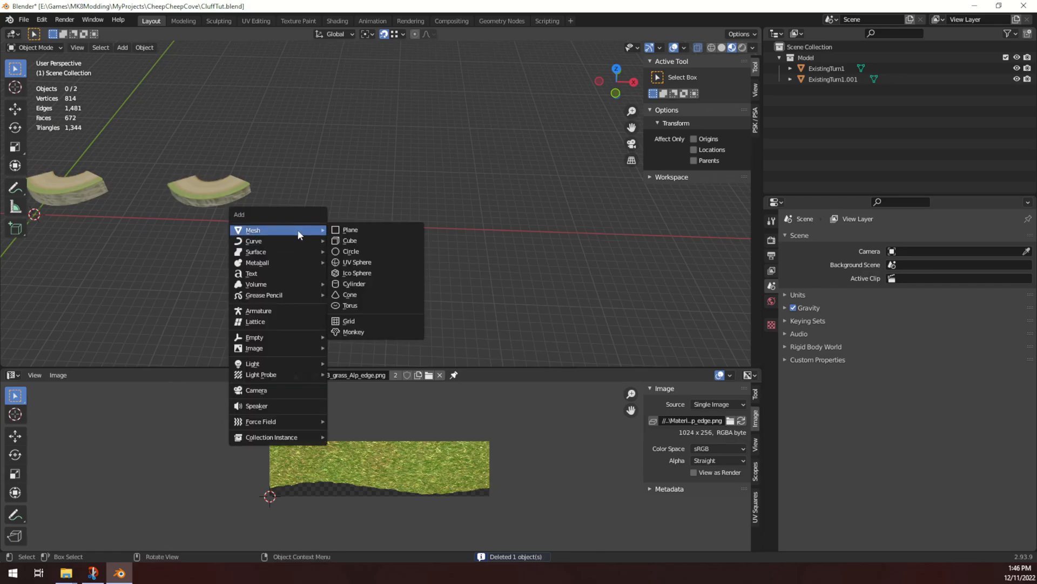
{"action": "mouse_move", "coordinate": [350, 240]}
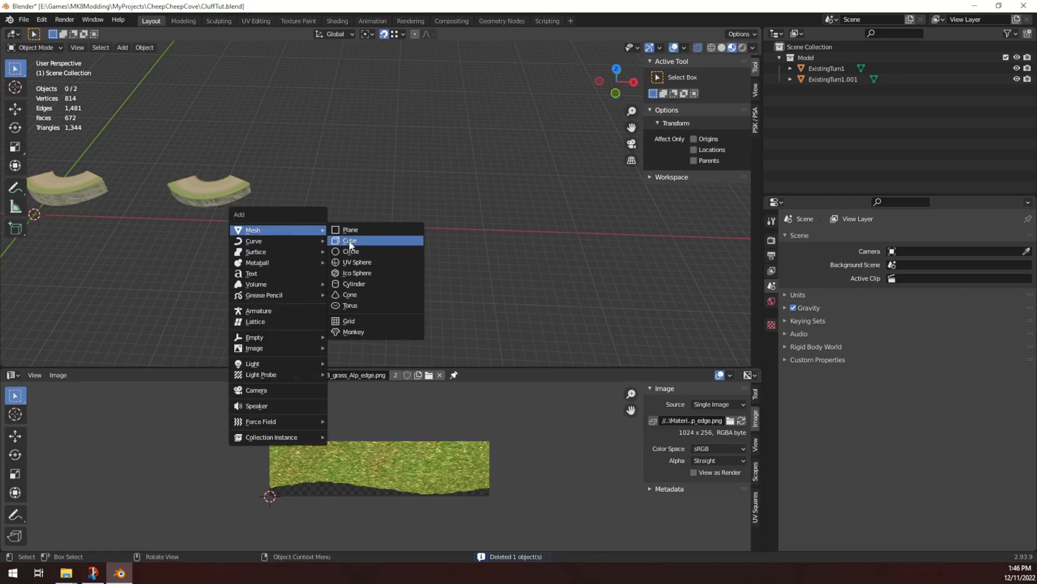
{"action": "left_click", "coordinate": [350, 240]}
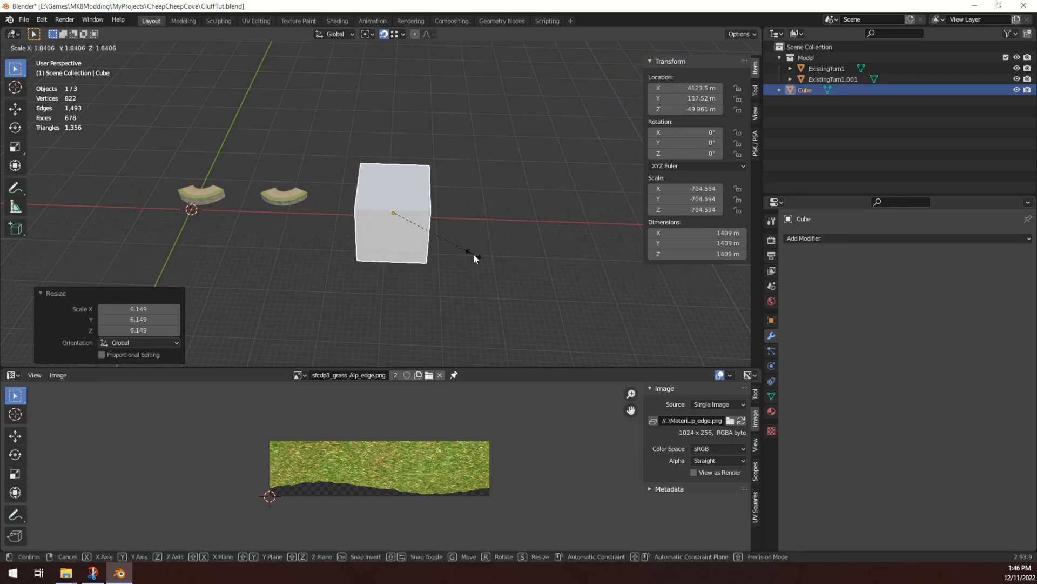
{"action": "key", "text": "Tab"}
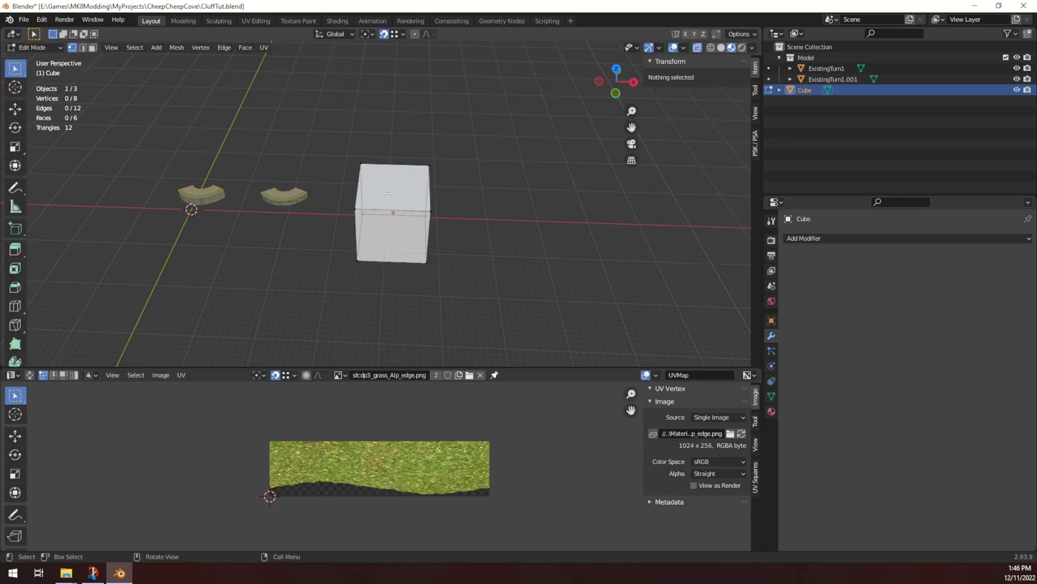
{"action": "left_click", "coordinate": [395, 186]}
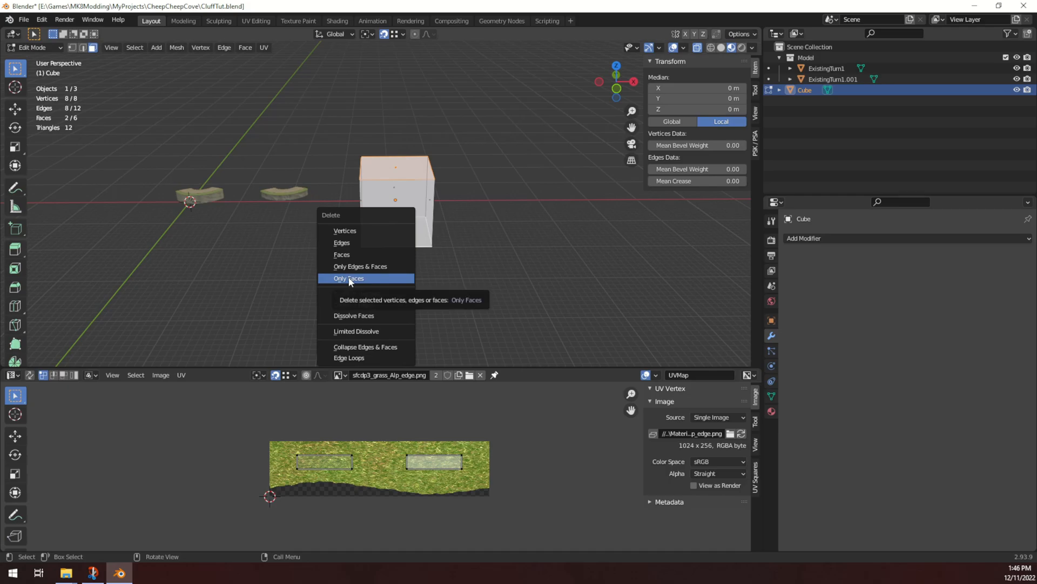
{"action": "mouse_move", "coordinate": [342, 242]}
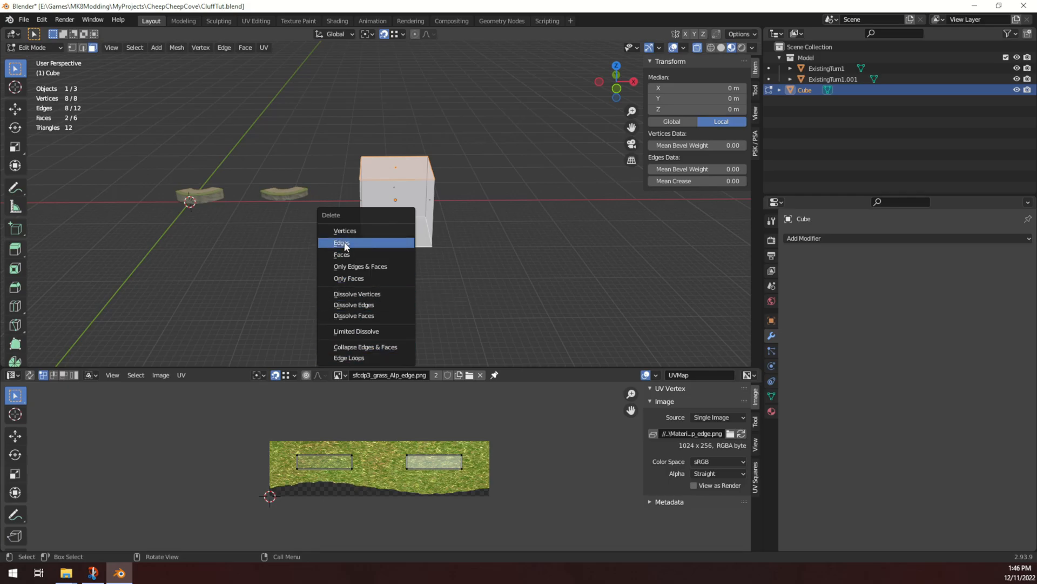
{"action": "left_click", "coordinate": [342, 254]}
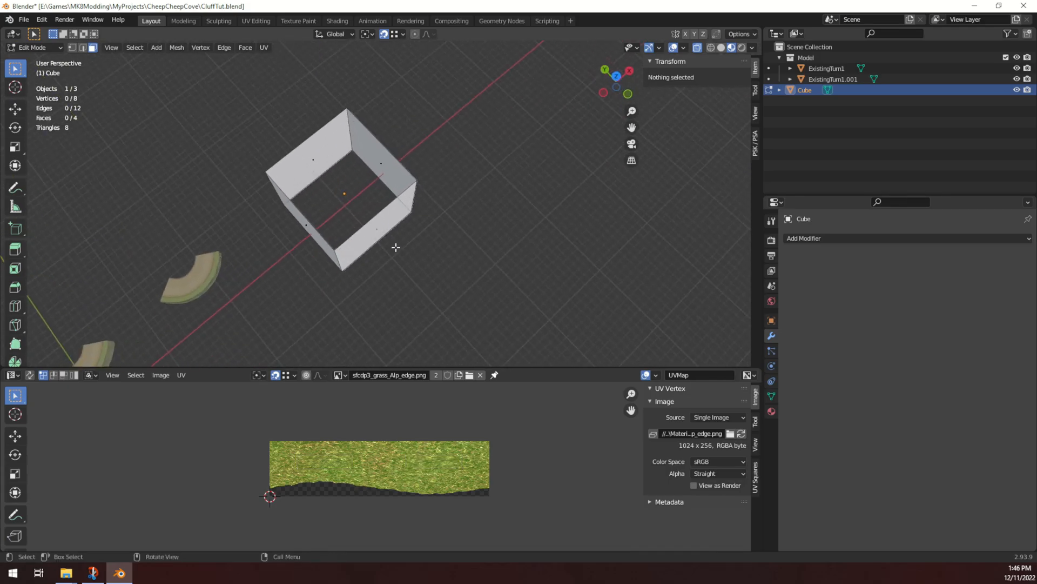
{"action": "key", "text": "Tab"}
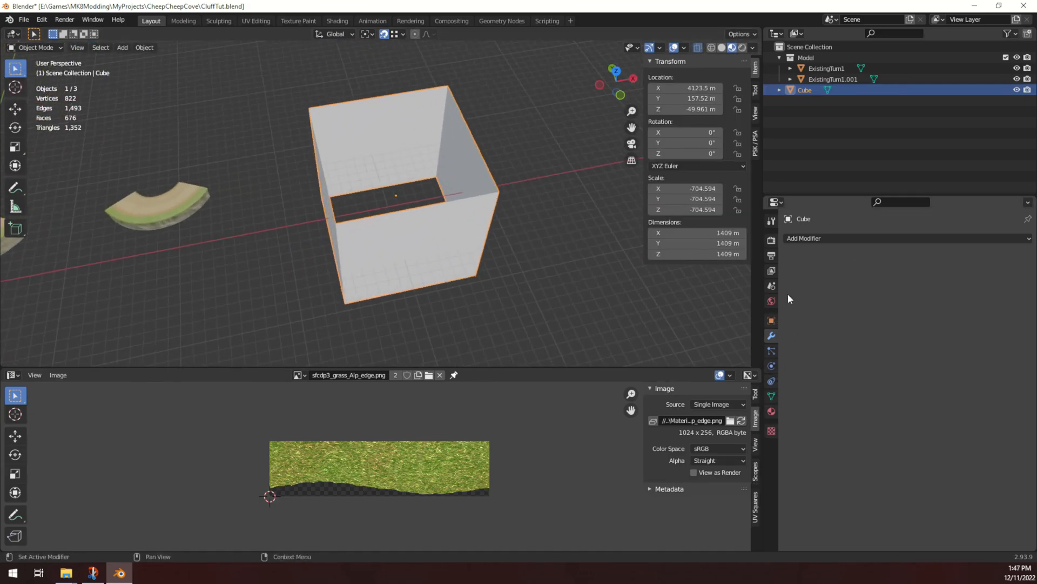
- Add a Subdivision Surface modifier to the open box and push wall vertices outward
{"action": "left_click", "coordinate": [804, 238]}
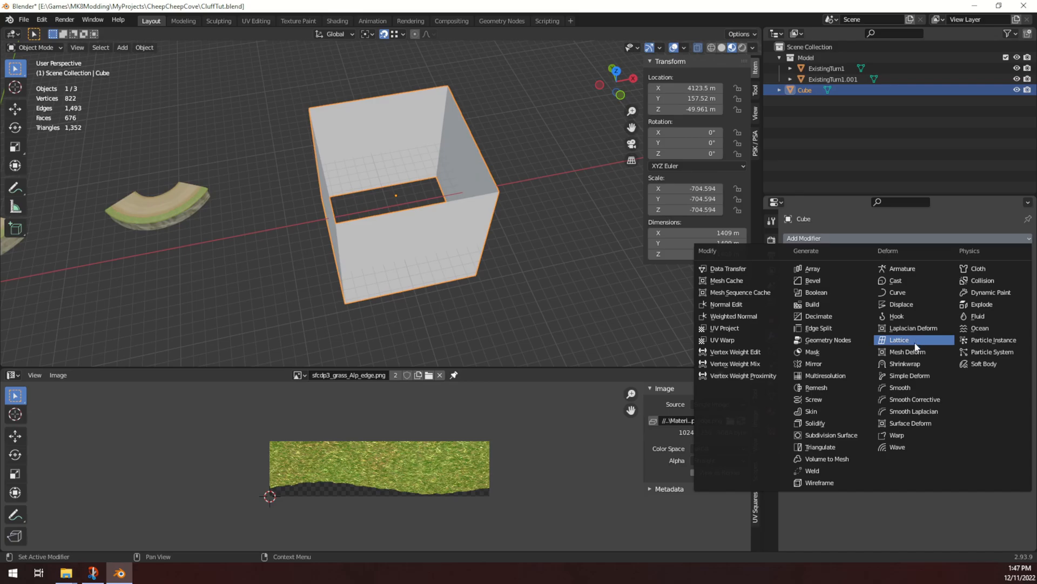
{"action": "mouse_move", "coordinate": [897, 435]}
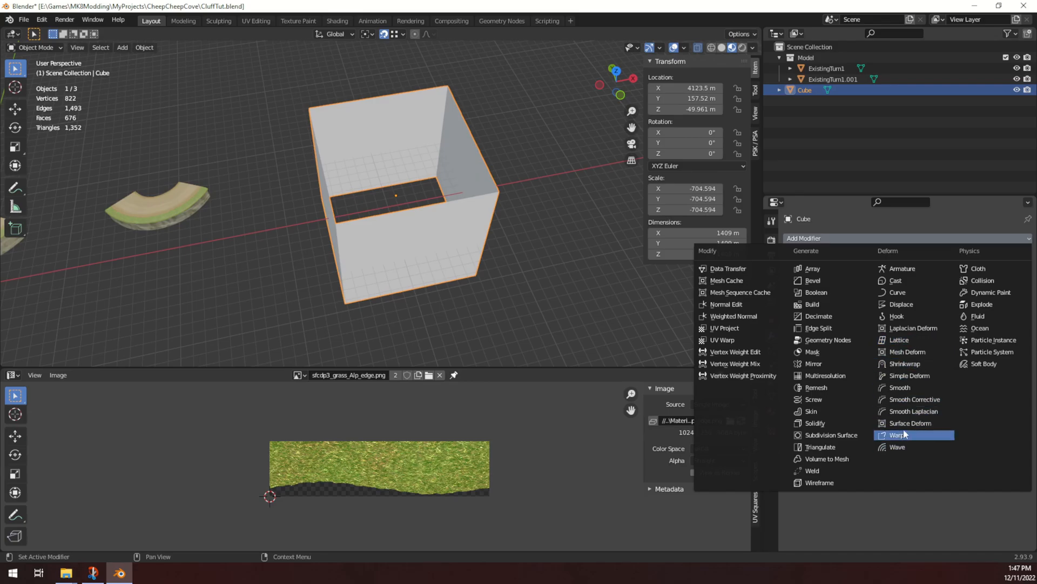
{"action": "left_click", "coordinate": [829, 435]}
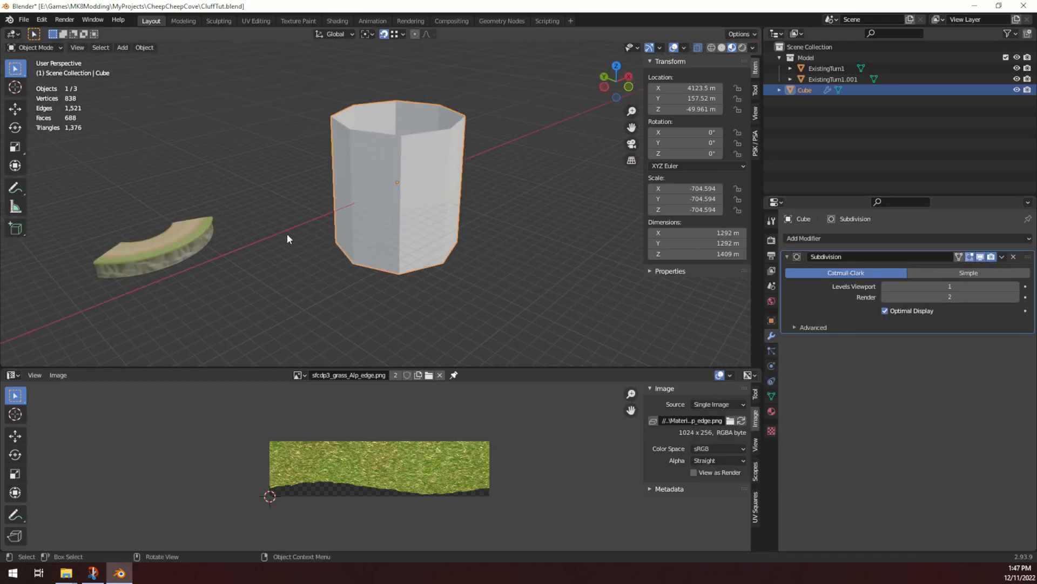
{"action": "key", "text": "Tab"}
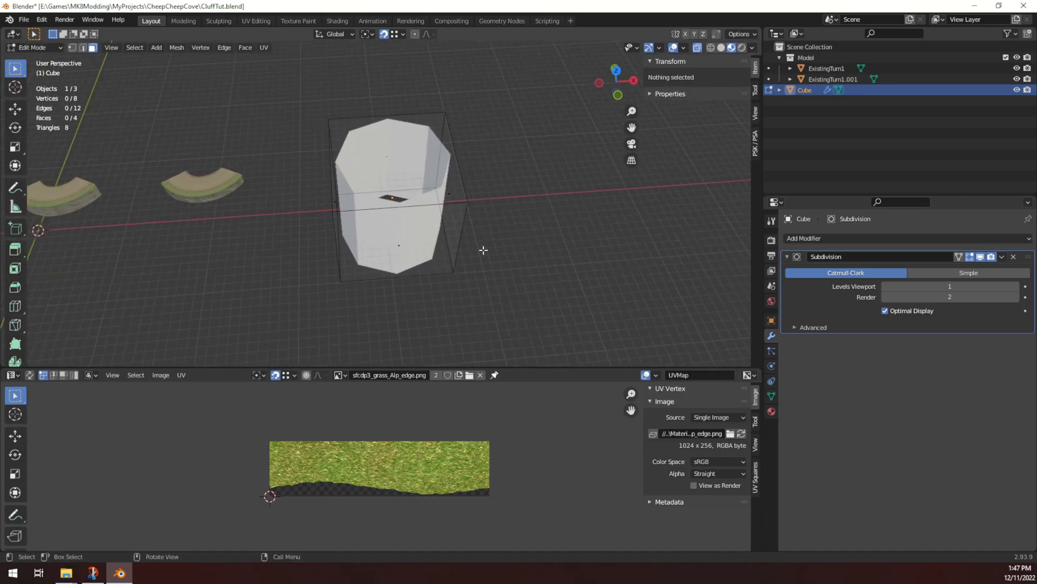
{"action": "left_click_drag", "start_coordinate": [397, 198], "coordinate": [654, 281]}
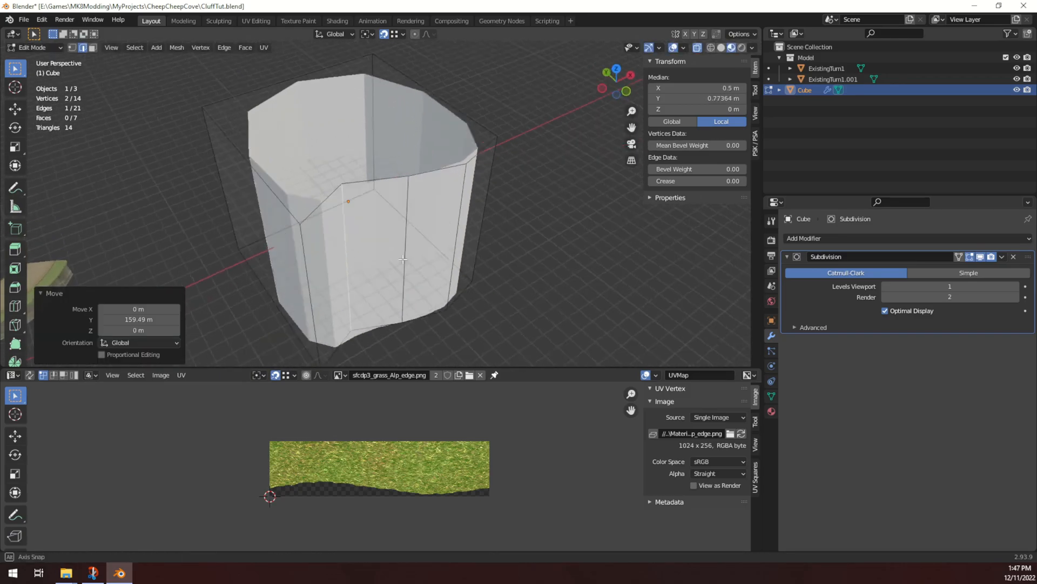
{"action": "left_click", "coordinate": [1002, 257]}
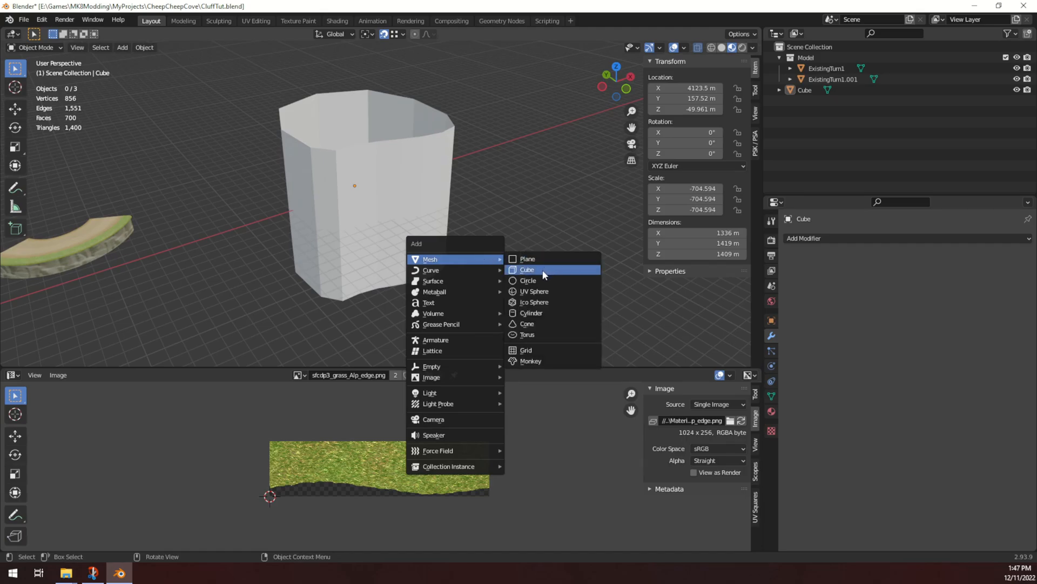
- Add Cube.001 scaled into a slab above the pillar with a Subdivision Surface modifier
{"action": "left_click", "coordinate": [527, 269]}
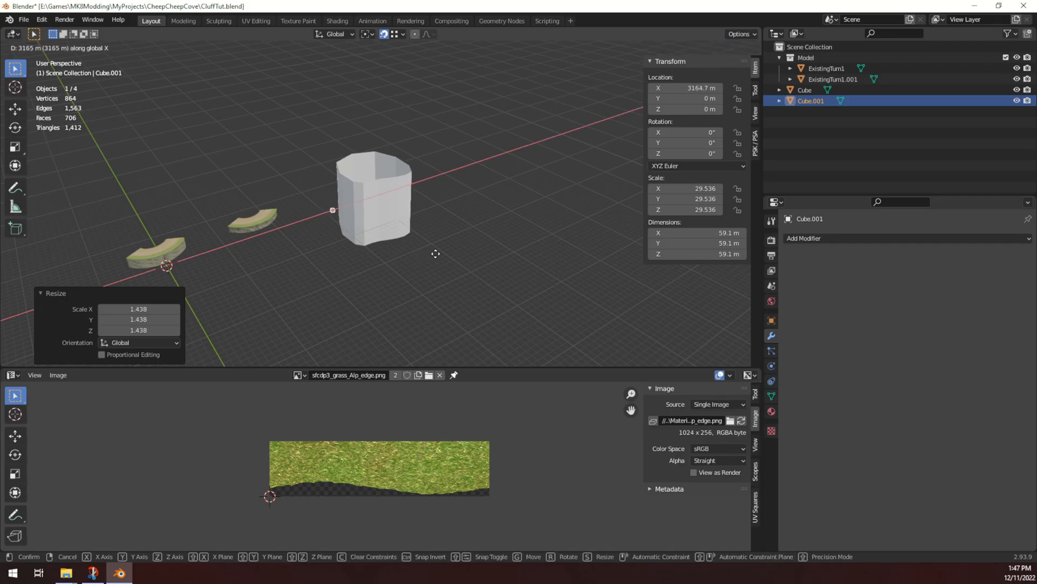
{"action": "left_click", "coordinate": [407, 236]}
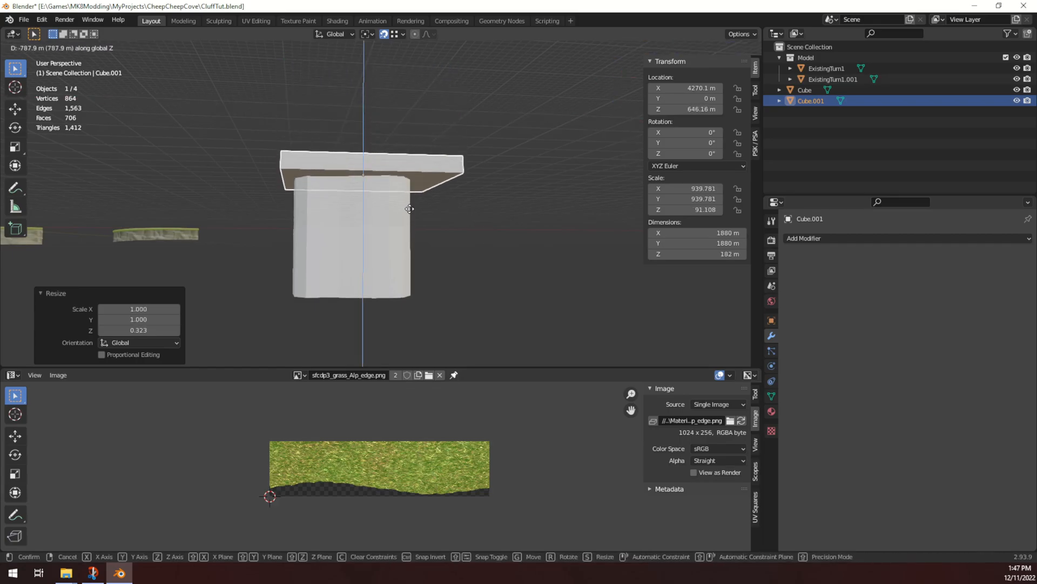
{"action": "left_click", "coordinate": [804, 238]}
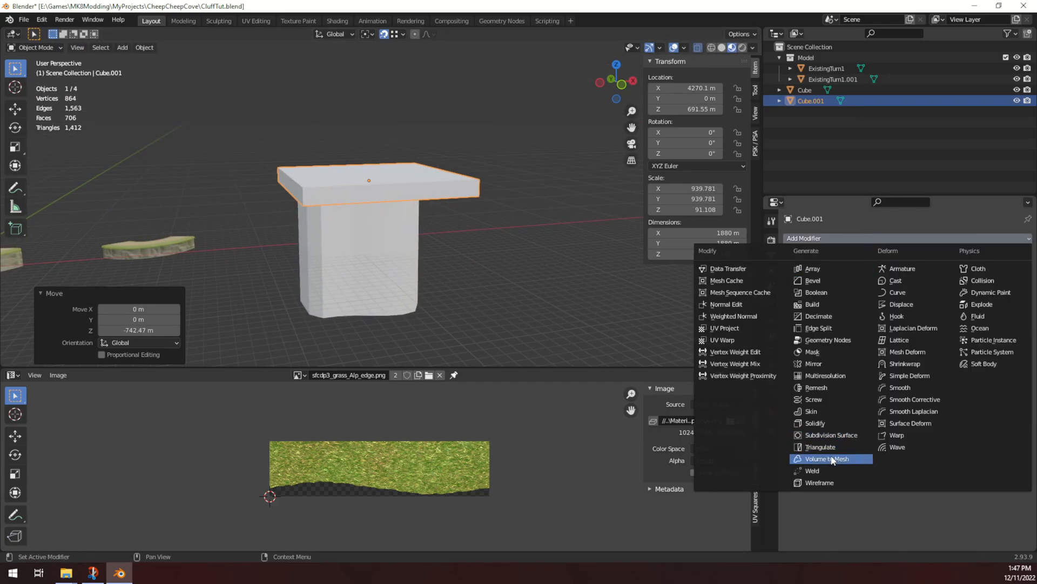
{"action": "left_click", "coordinate": [833, 434]}
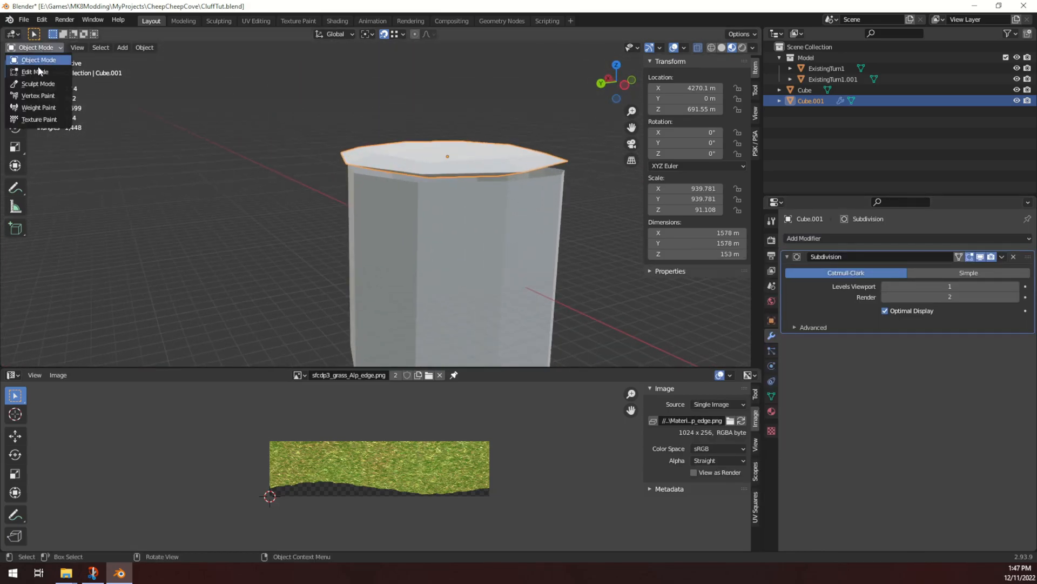
{"action": "left_click", "coordinate": [36, 71]}
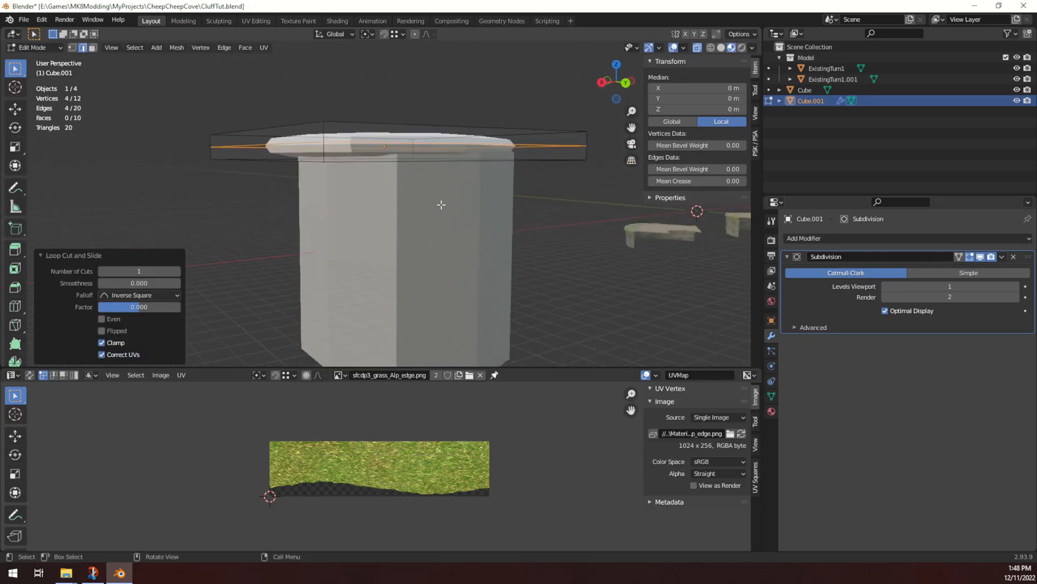
- Add a middle loop cut to the slab and pull corners into an irregular overhang
{"action": "left_click_drag", "start_coordinate": [442, 203], "coordinate": [367, 238]}
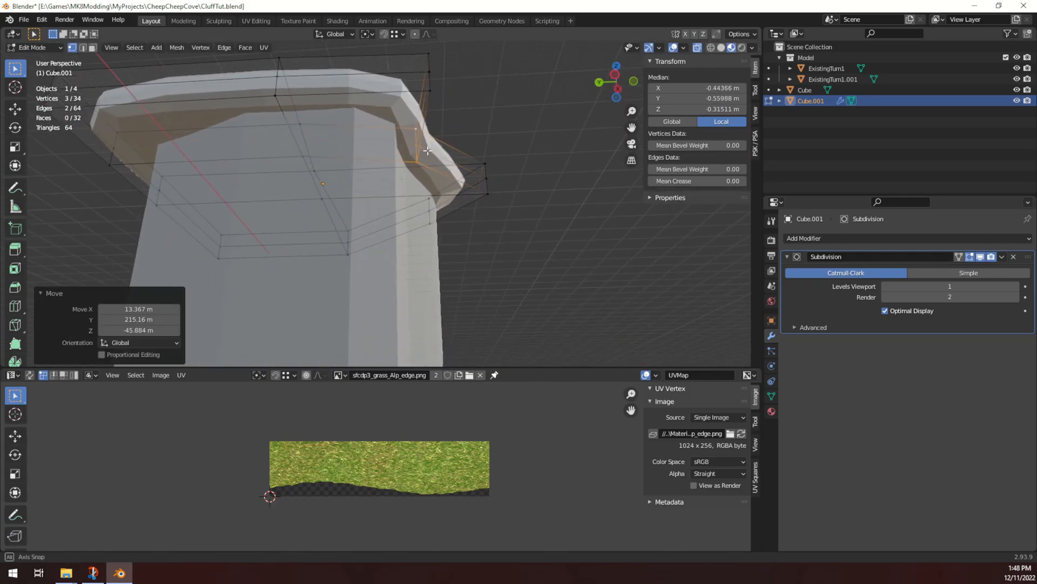
{"action": "left_click_drag", "start_coordinate": [426, 152], "coordinate": [248, 203]}
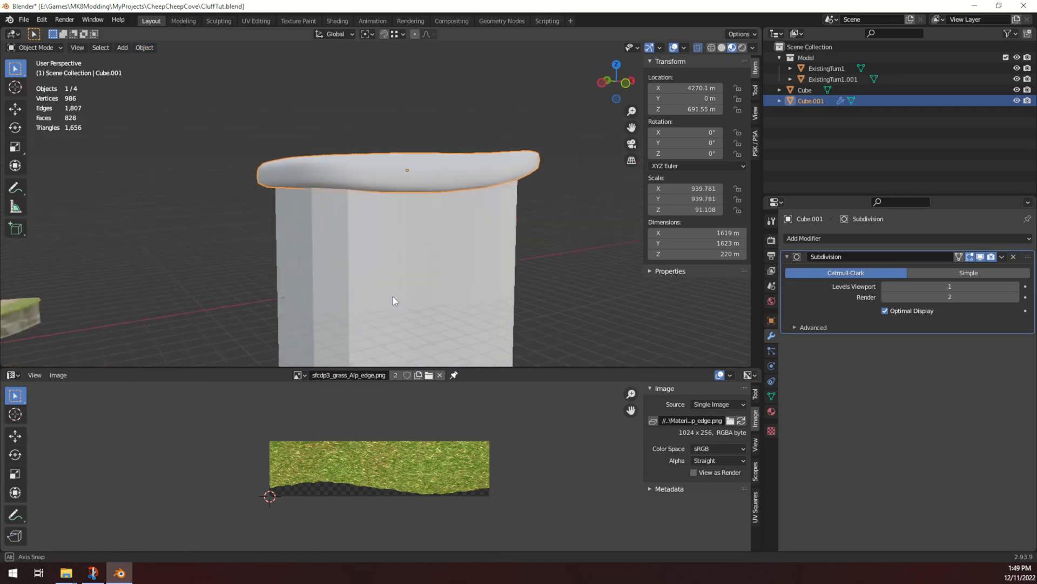
- Apply Cube.001's Subdivision modifier so the lumpy cap becomes a dense editable mesh
{"action": "left_click", "coordinate": [144, 47]}
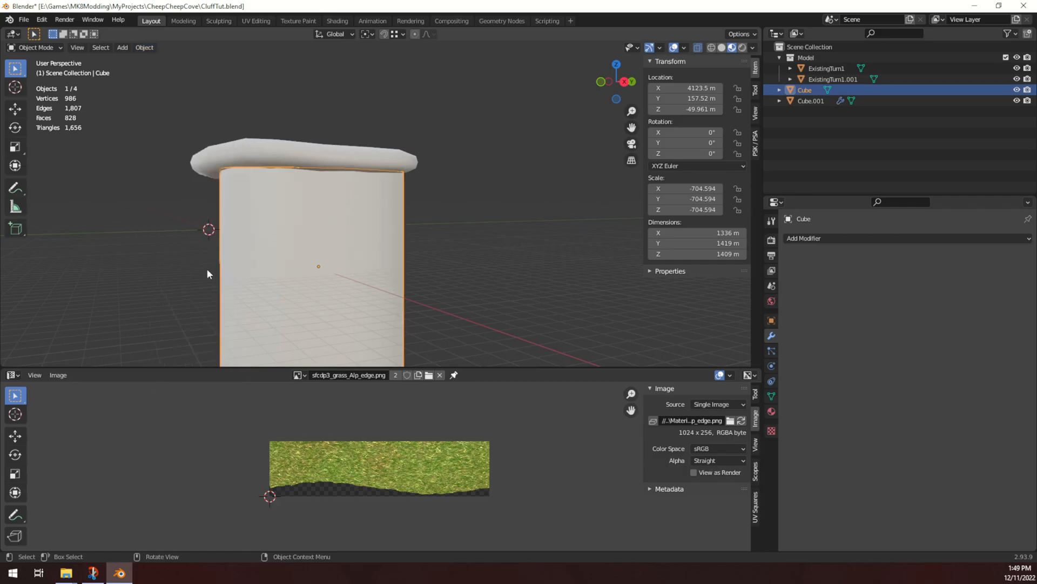
{"action": "left_click", "coordinate": [810, 101]}
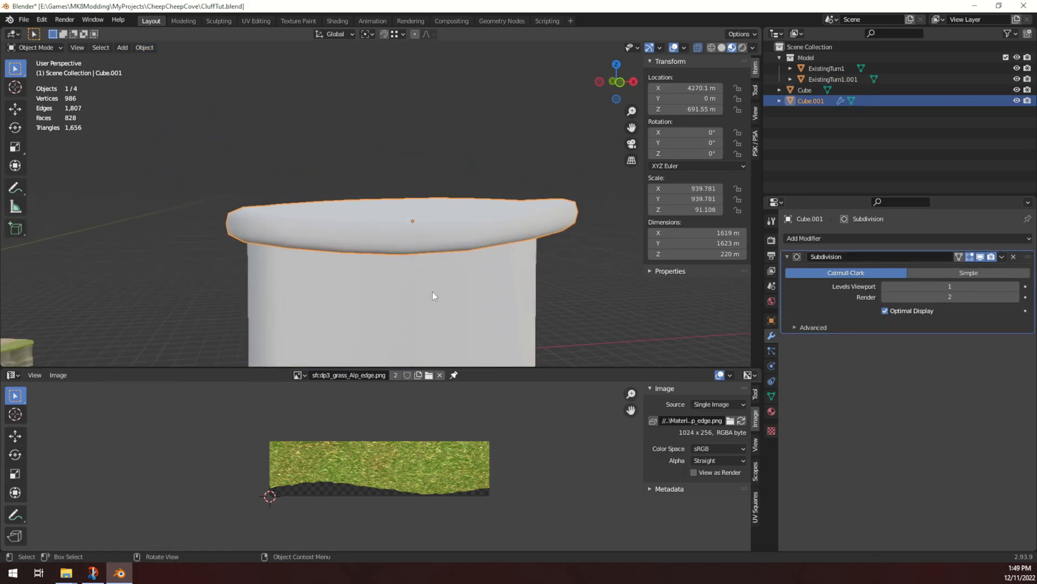
{"action": "left_click_drag", "start_coordinate": [434, 295], "coordinate": [353, 245]}
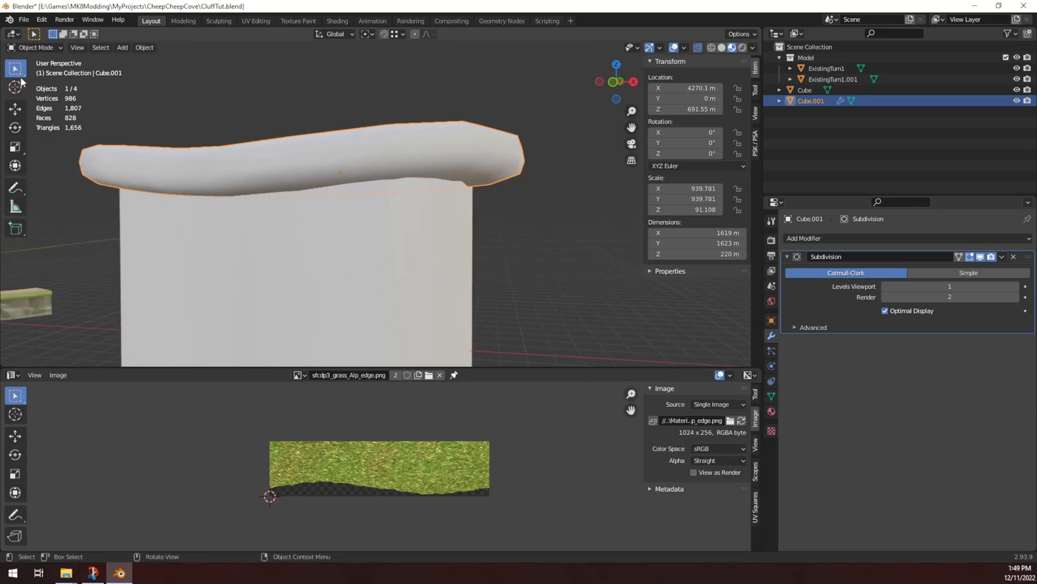
{"action": "left_click", "coordinate": [1001, 256]}
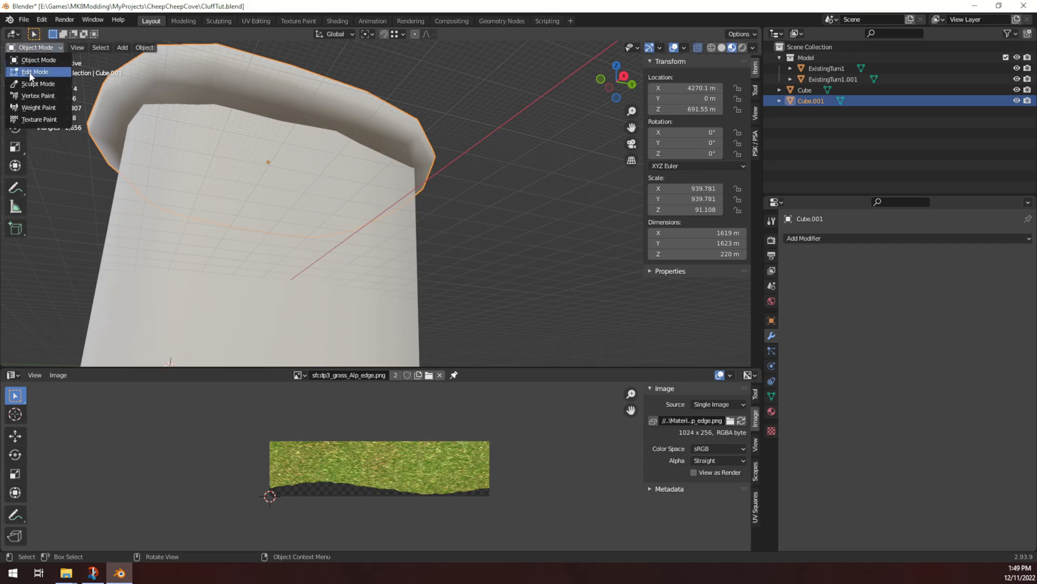
{"action": "left_click", "coordinate": [35, 71]}
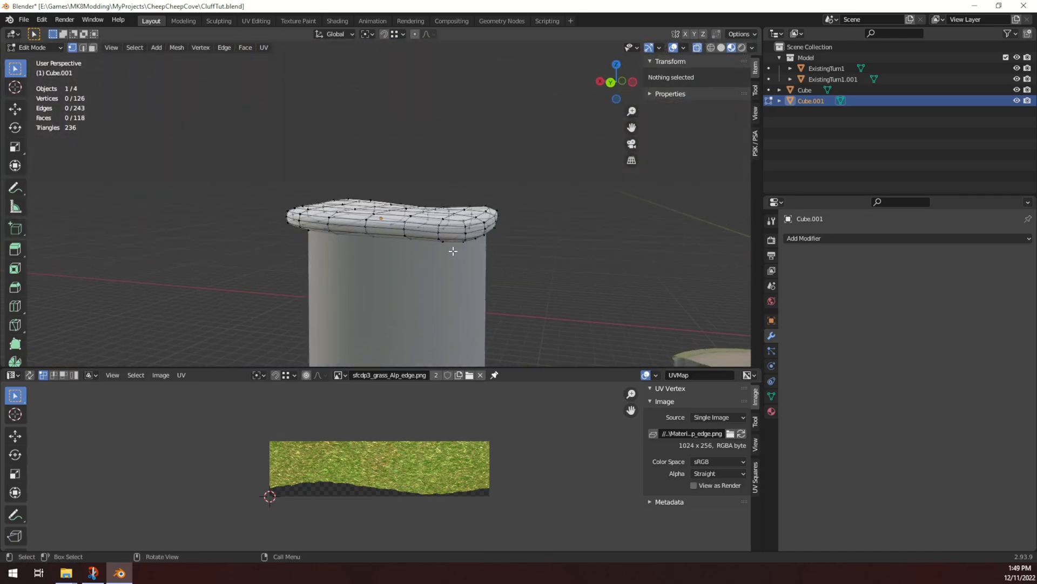
{"action": "left_click", "coordinate": [32, 47]}
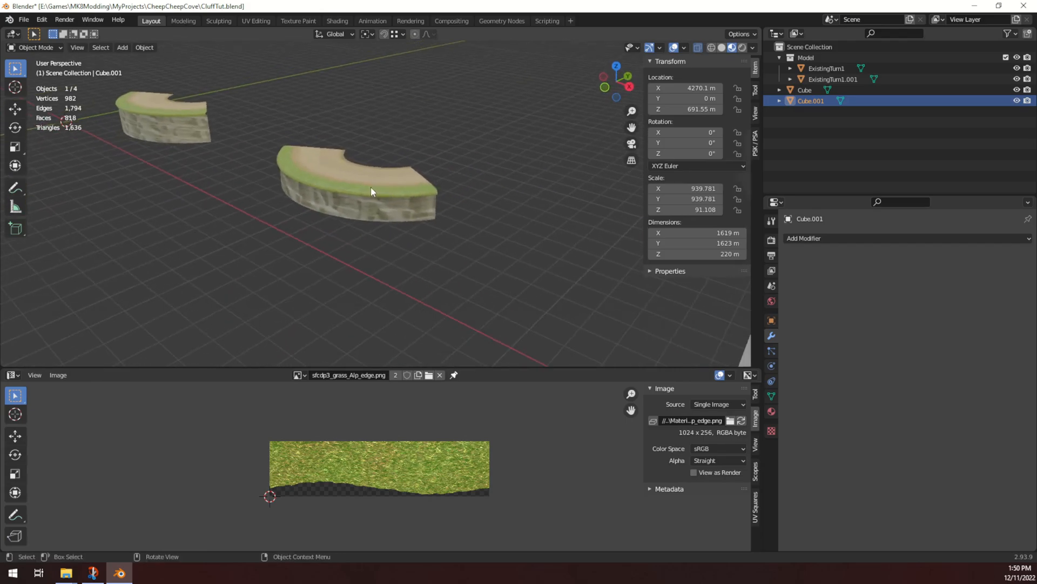
{"action": "left_click_drag", "start_coordinate": [370, 191], "coordinate": [374, 171]}
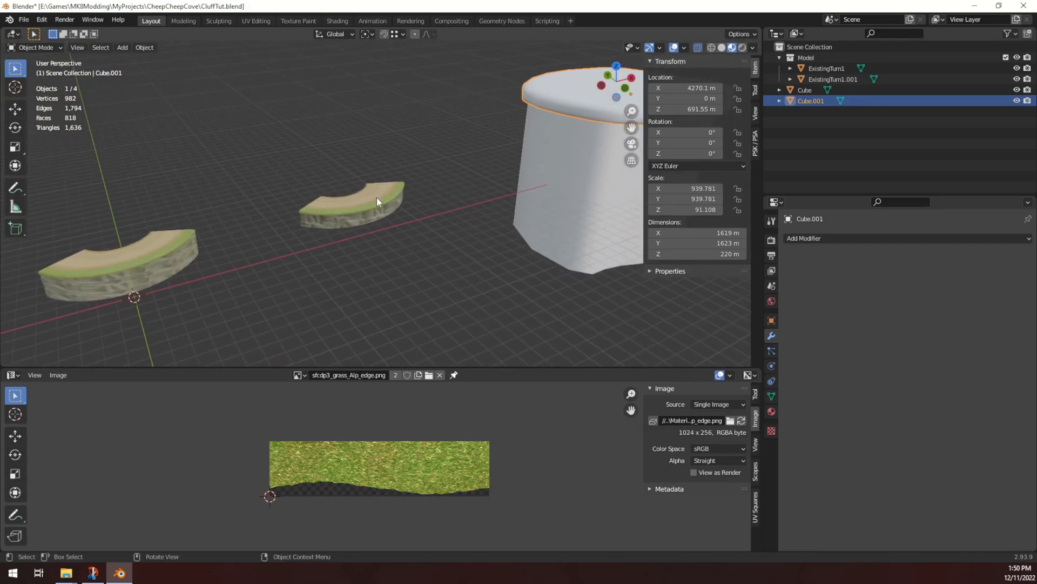
{"action": "left_click_drag", "start_coordinate": [377, 201], "coordinate": [415, 225]}
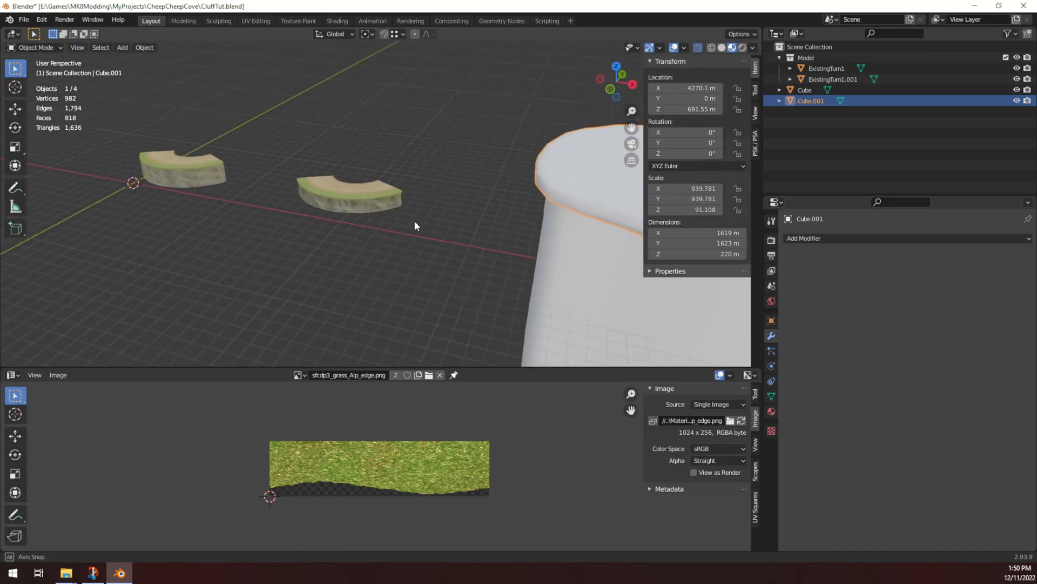